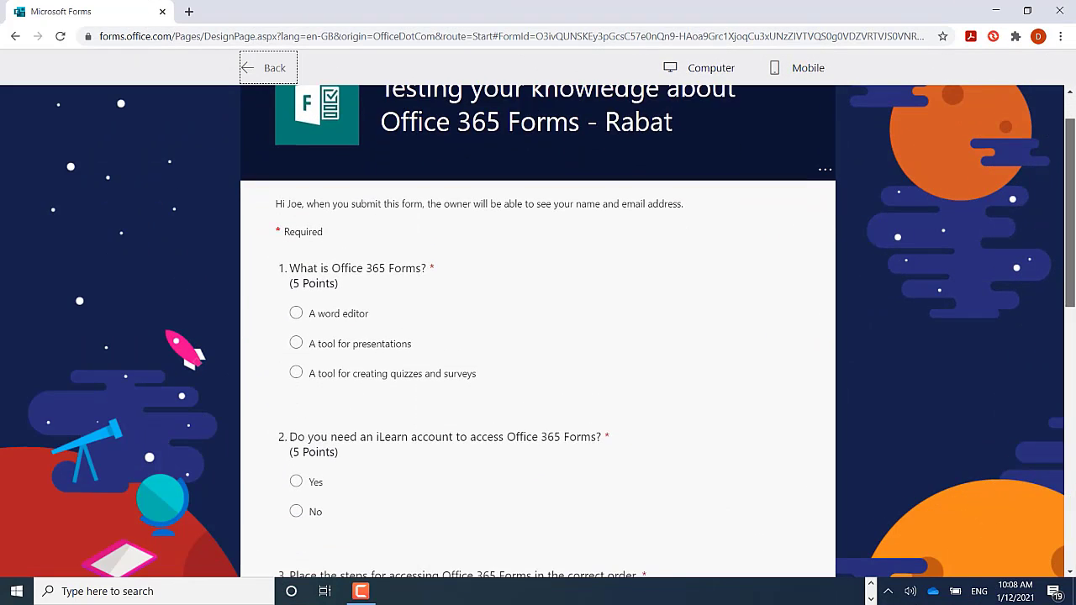
Scroll the quiz preview and move 'Select Forms' up one place in question 3.
scroll("down", 3)
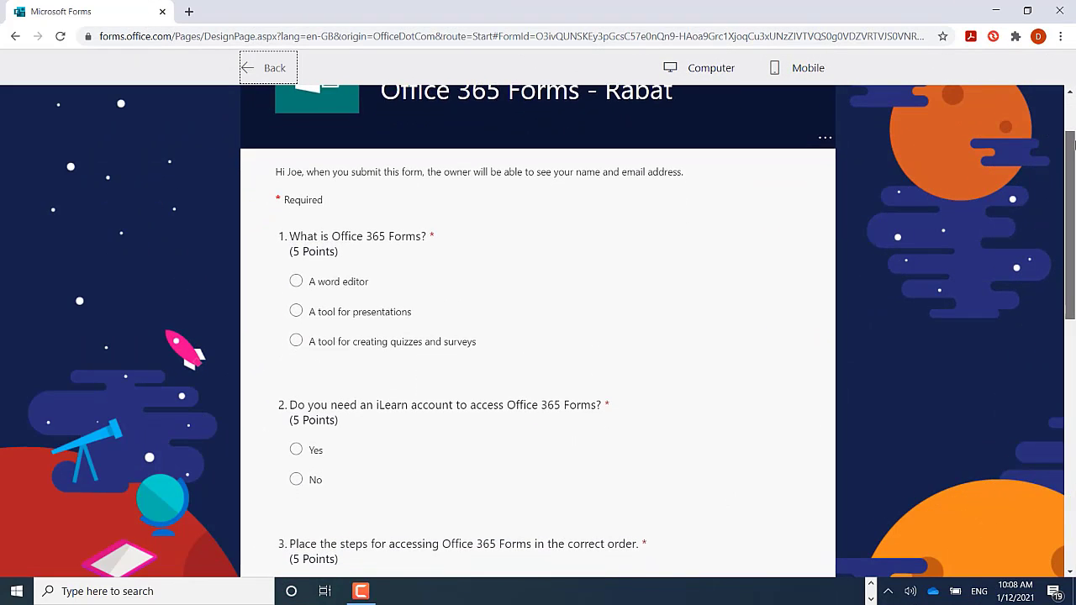
scroll("down", 3)
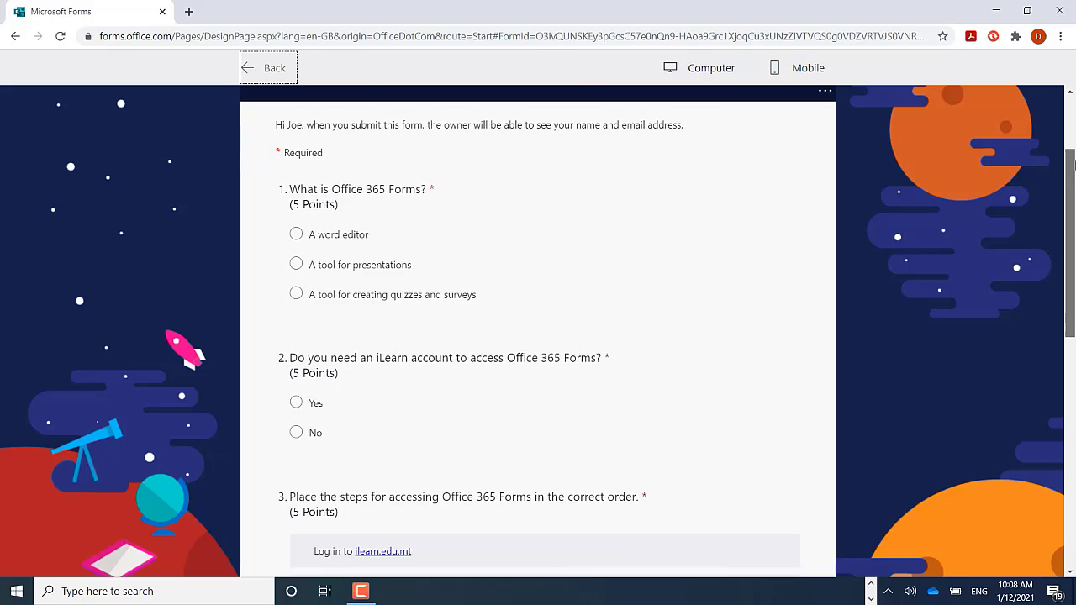
scroll("down", 3)
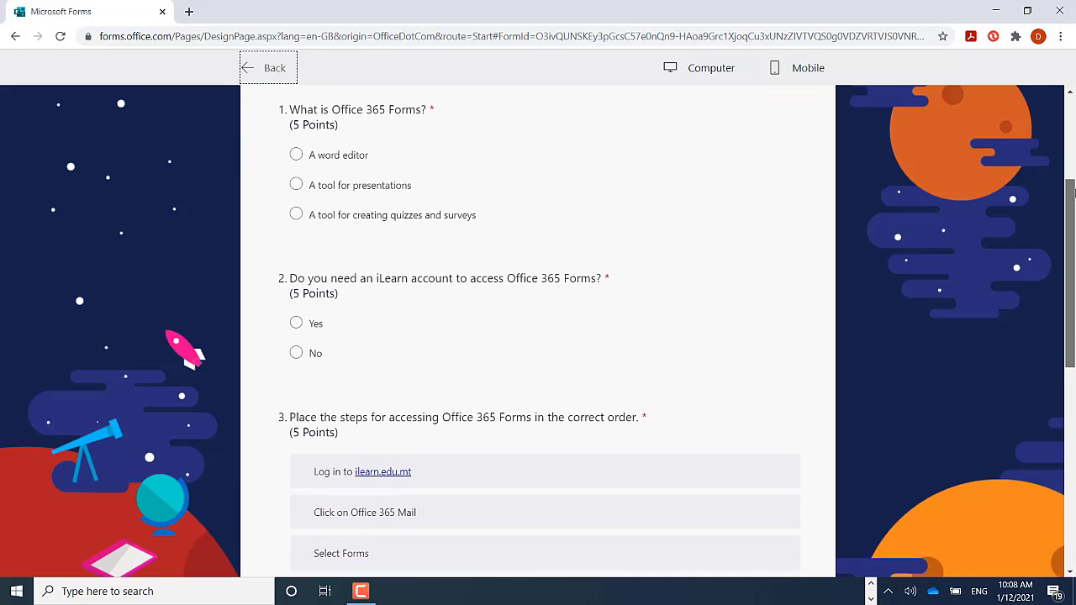
scroll("down", 3)
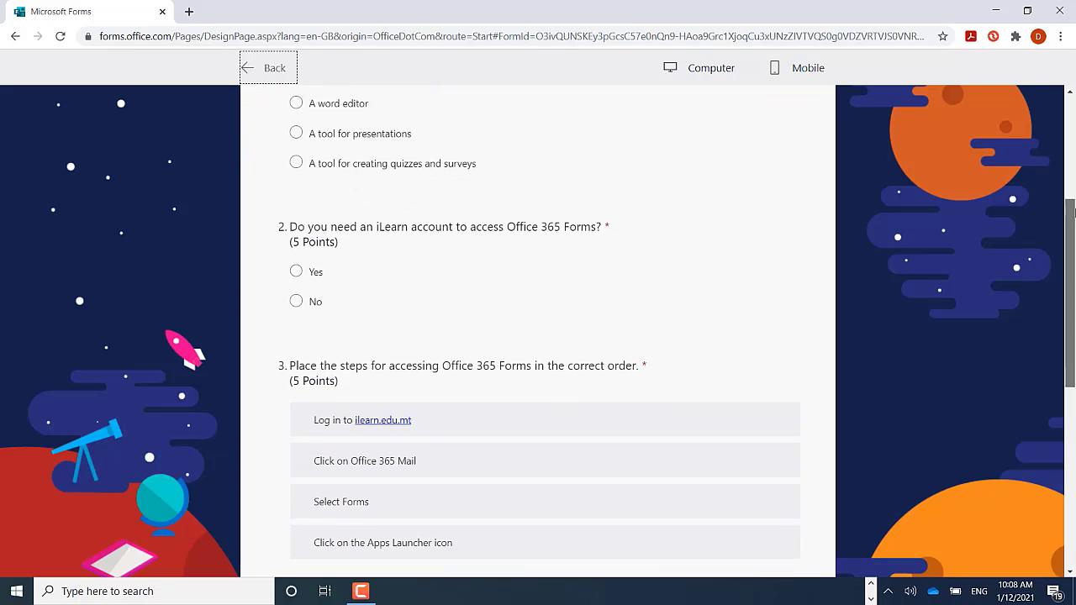
scroll("down", 3)
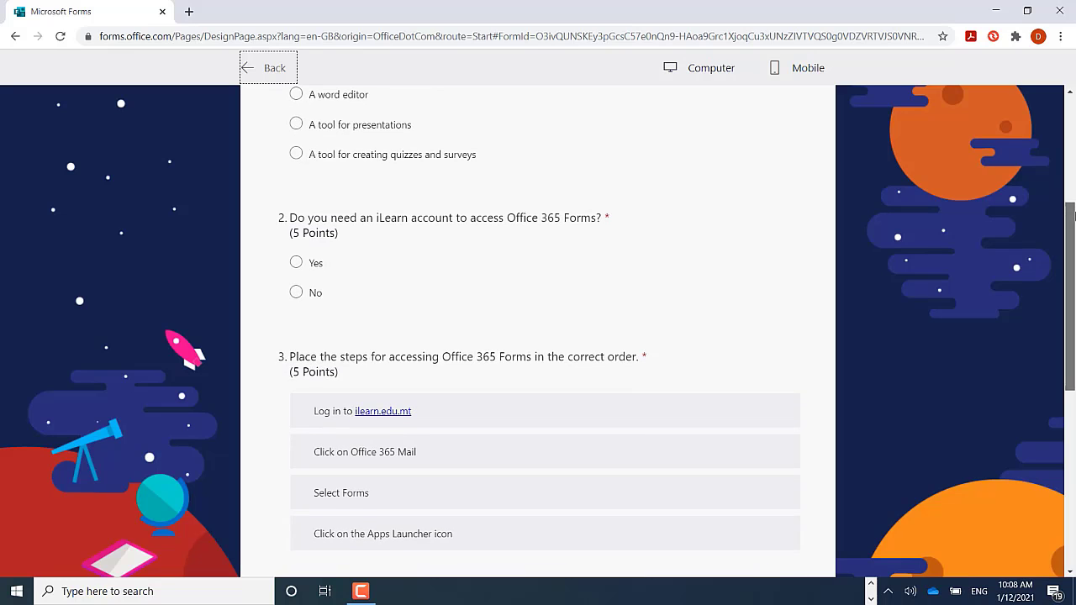
scroll("down", 3)
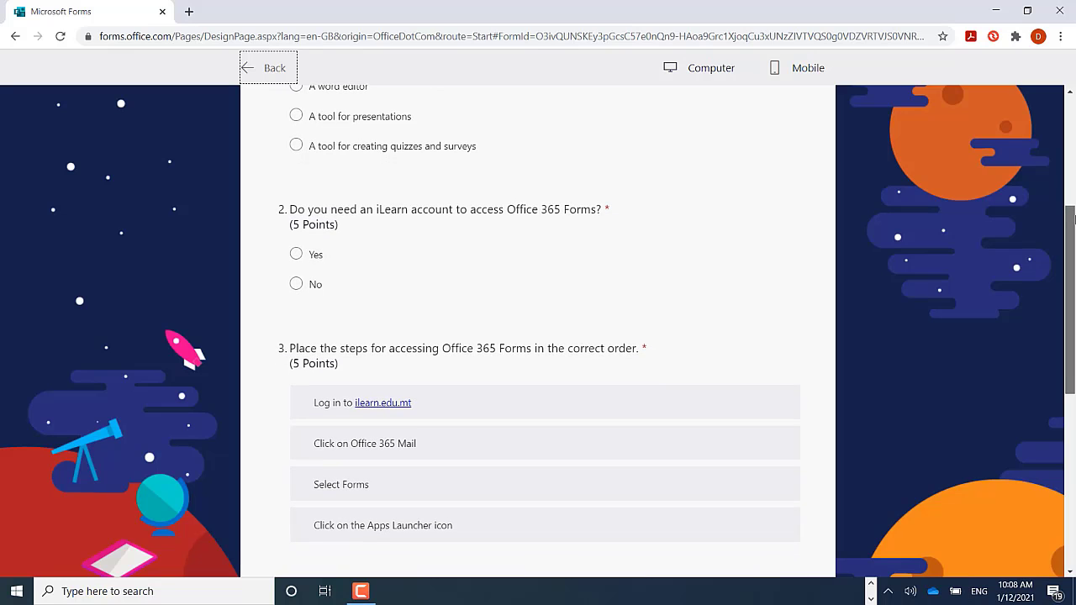
scroll("down", 3)
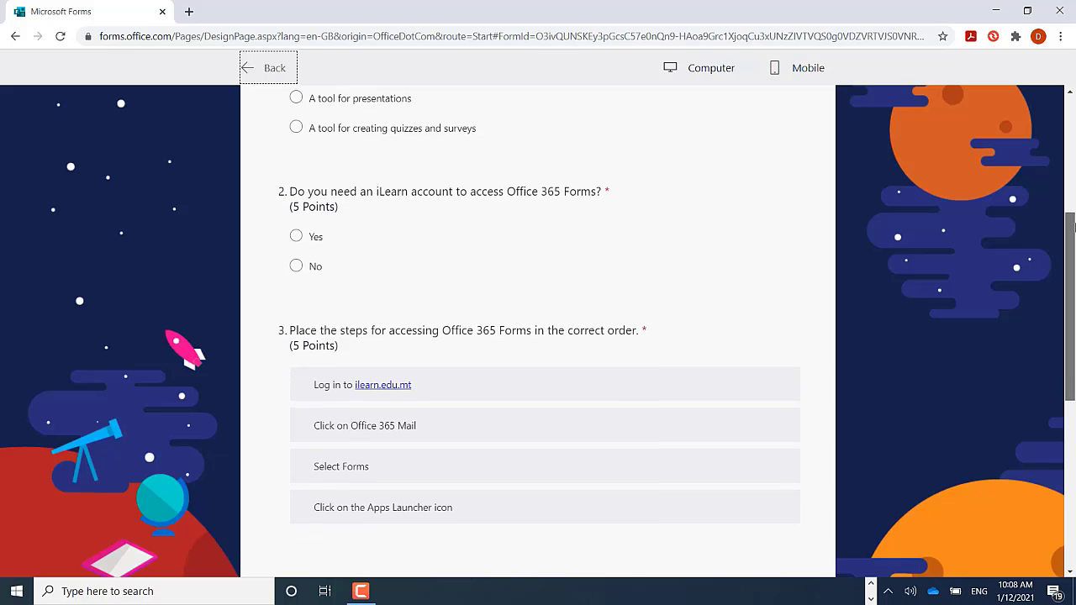
scroll("down", 3)
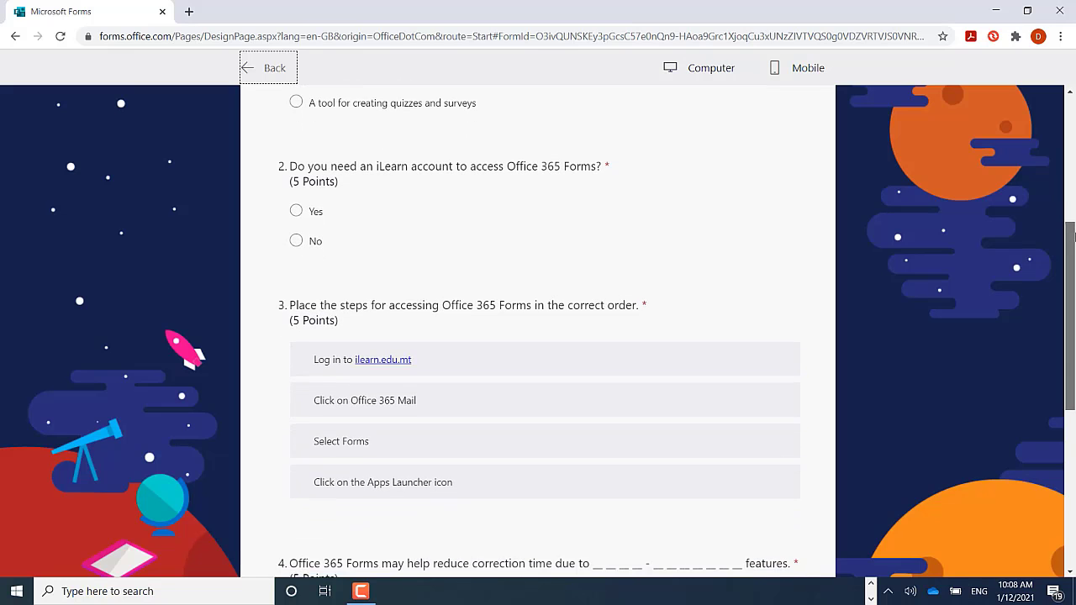
scroll("down", 3)
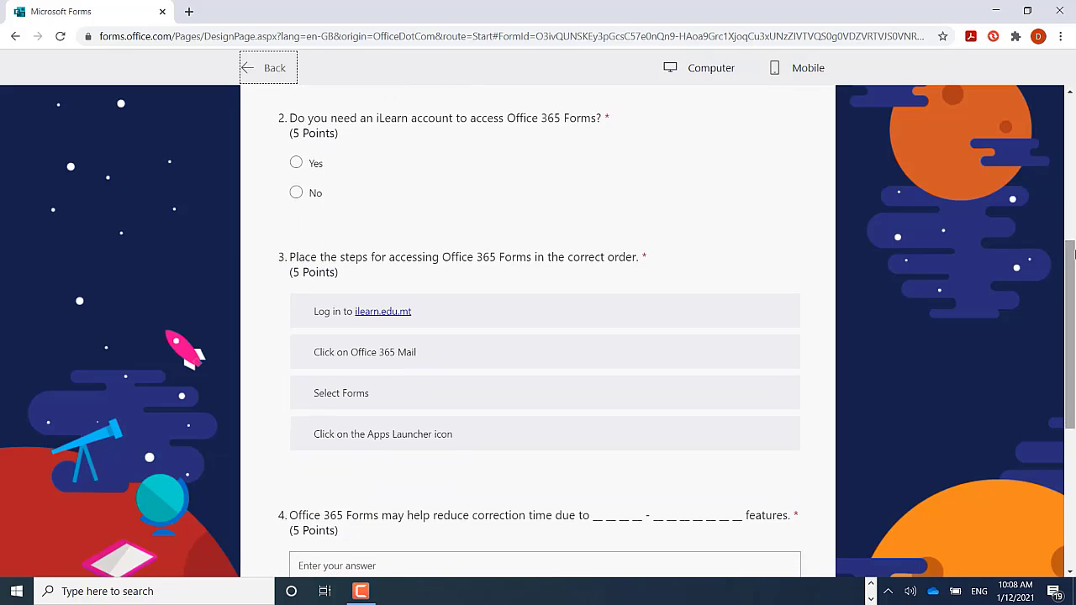
mouse_move(761, 393)
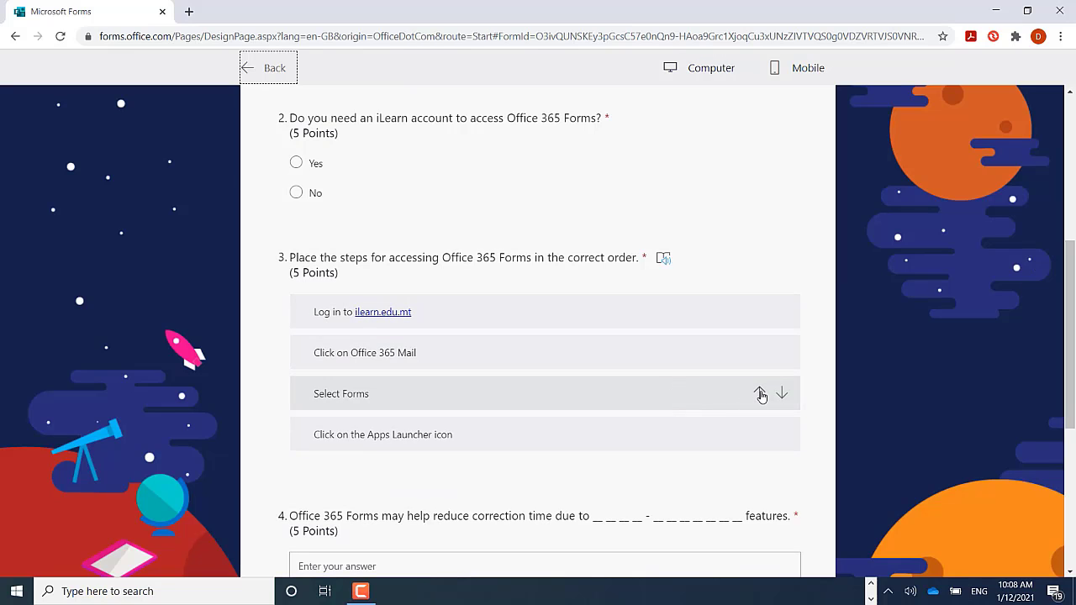
mouse_move(766, 396)
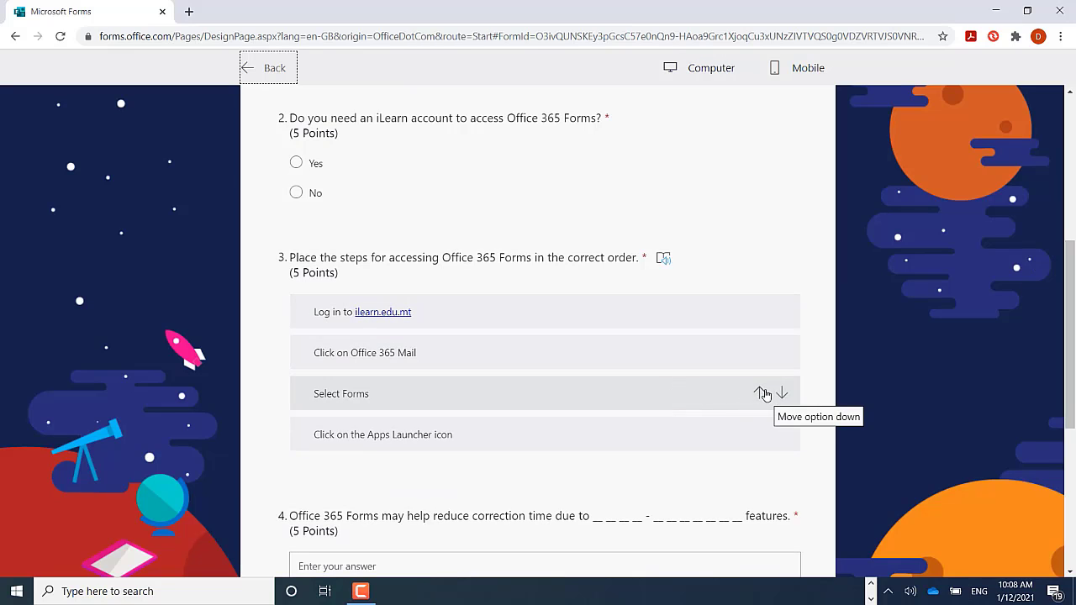
left_click(759, 393)
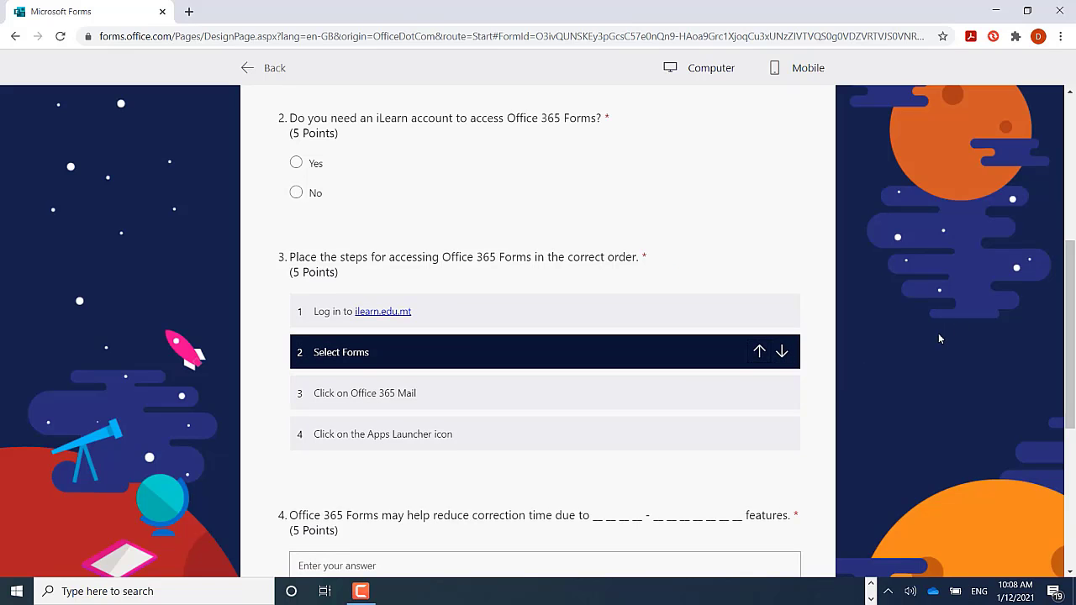
Click into question 4's answer box and scroll to the end of the form.
scroll("down", 3)
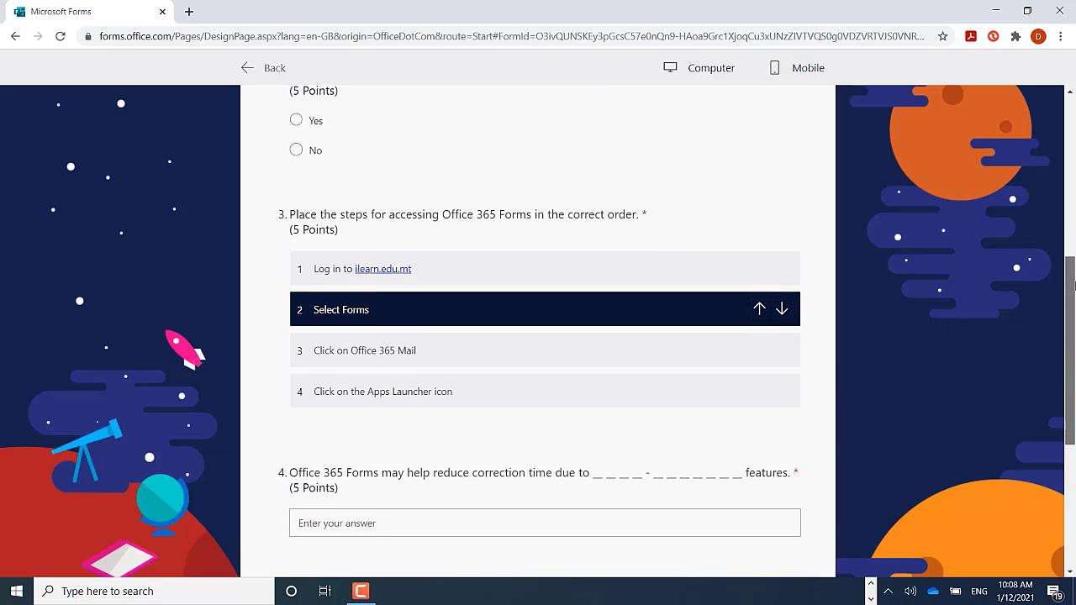
scroll("down", 3)
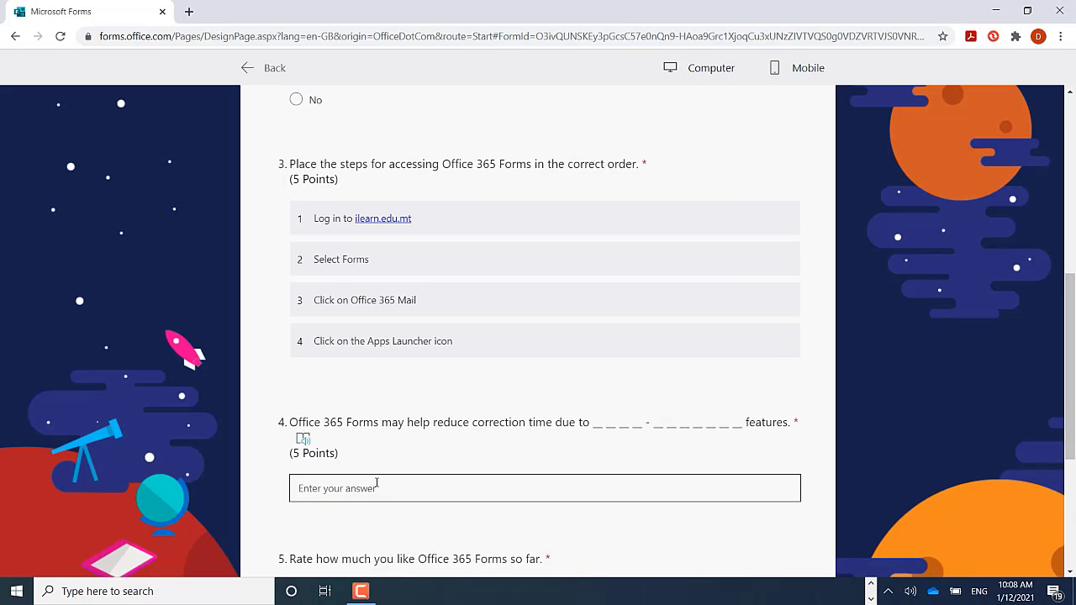
mouse_move(782, 429)
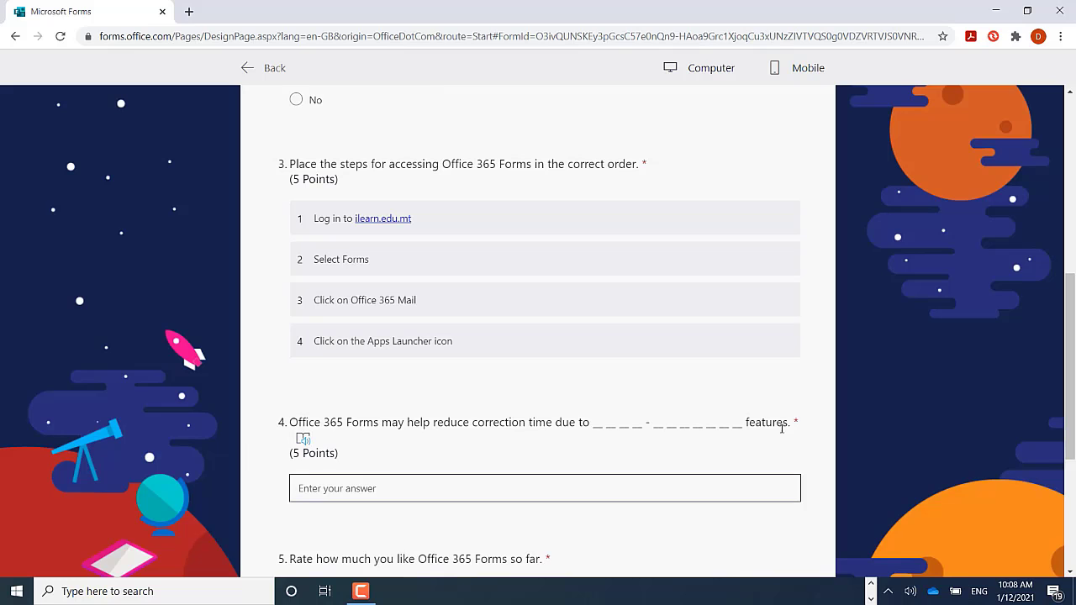
scroll("down", 3)
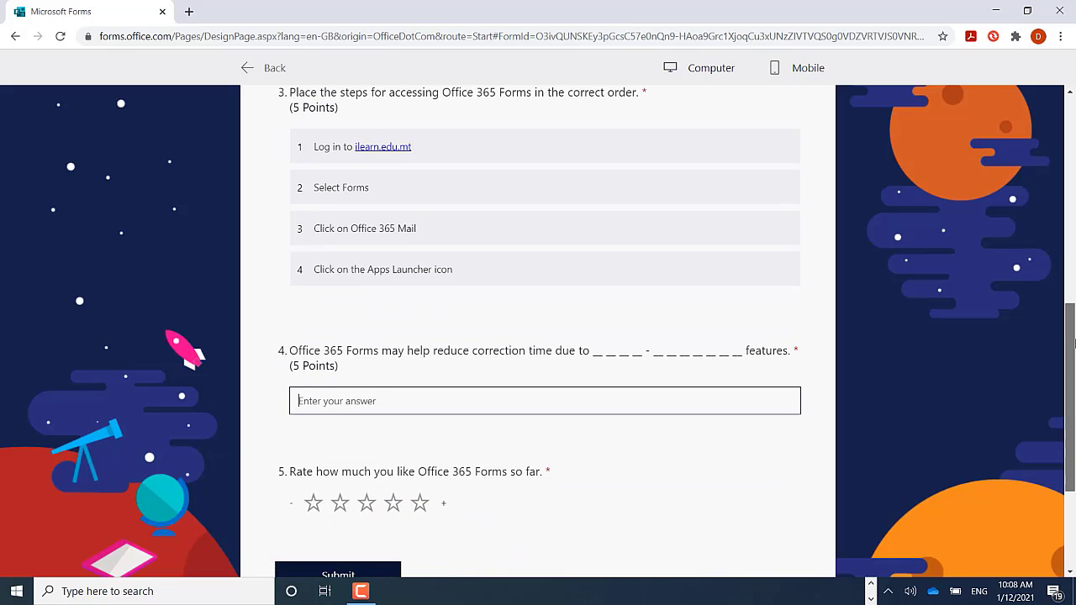
left_click(420, 504)
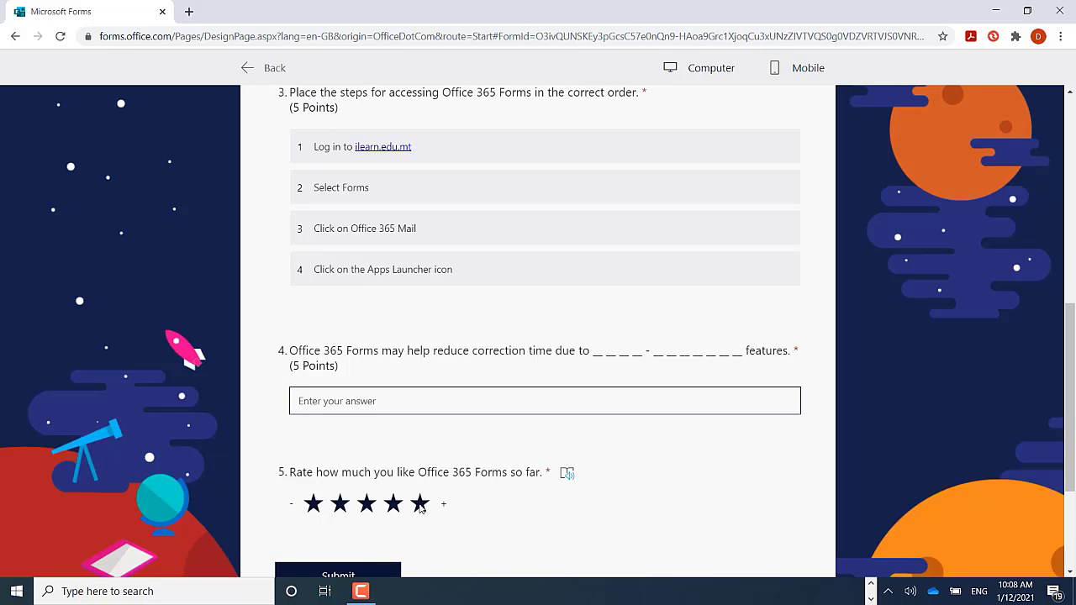
scroll("down", 3)
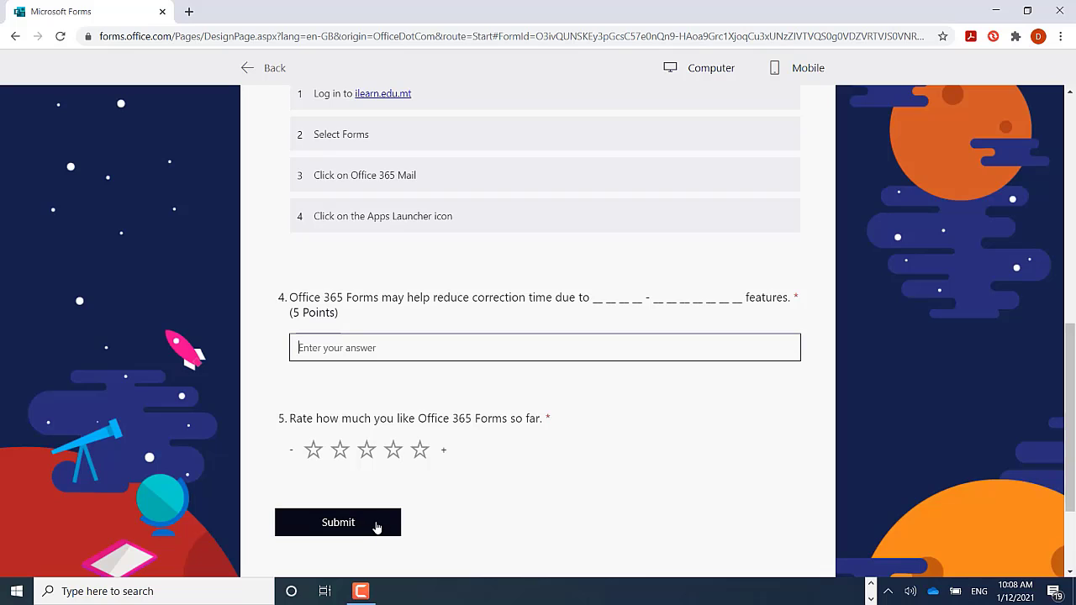
mouse_move(395, 526)
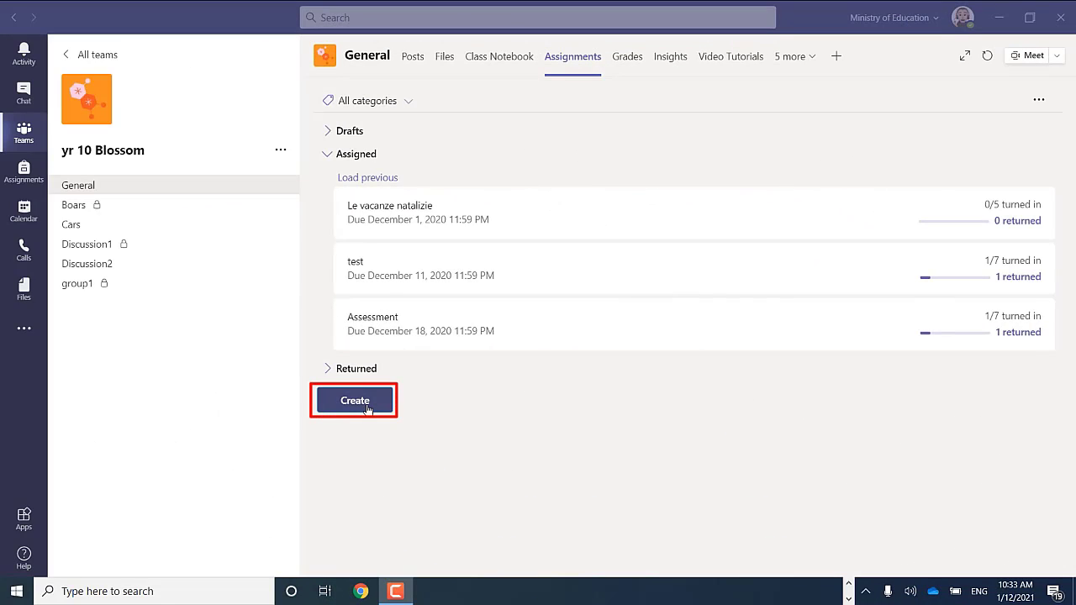
left_click(354, 400)
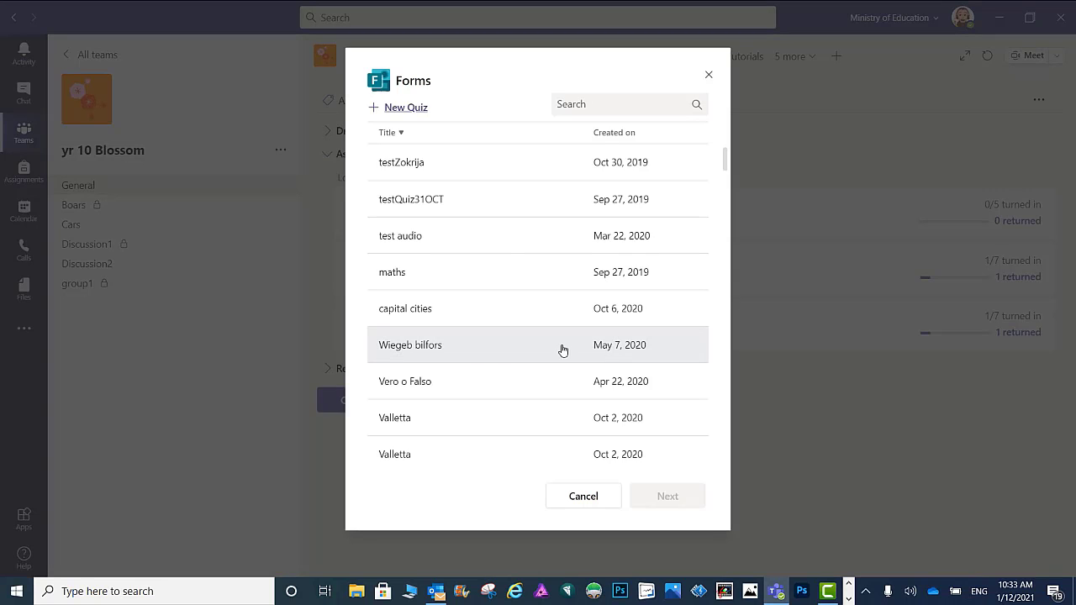
mouse_move(431, 176)
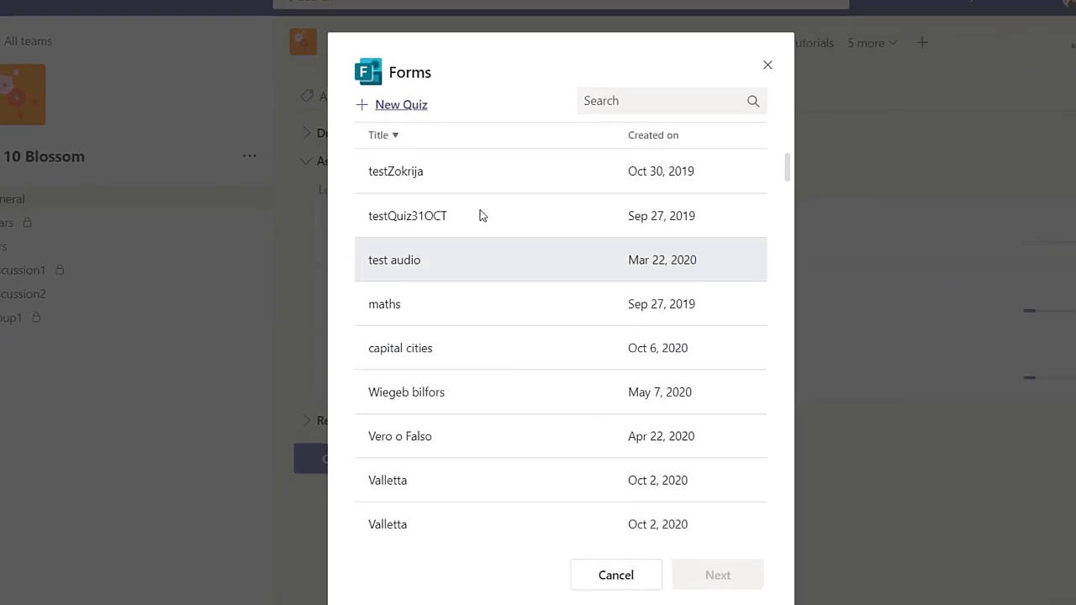
left_click(615, 575)
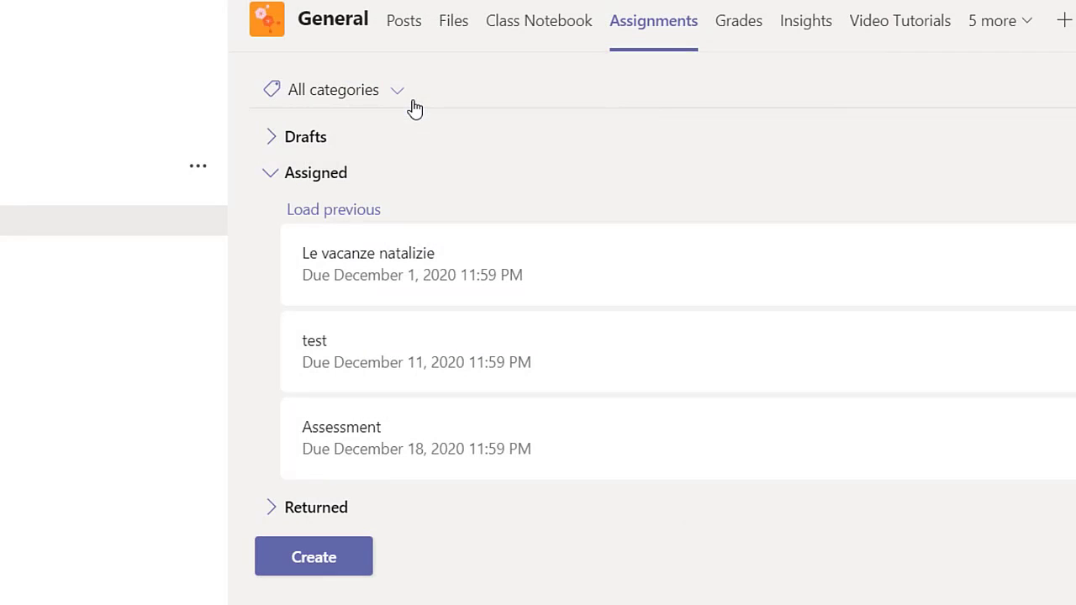
left_click(313, 556)
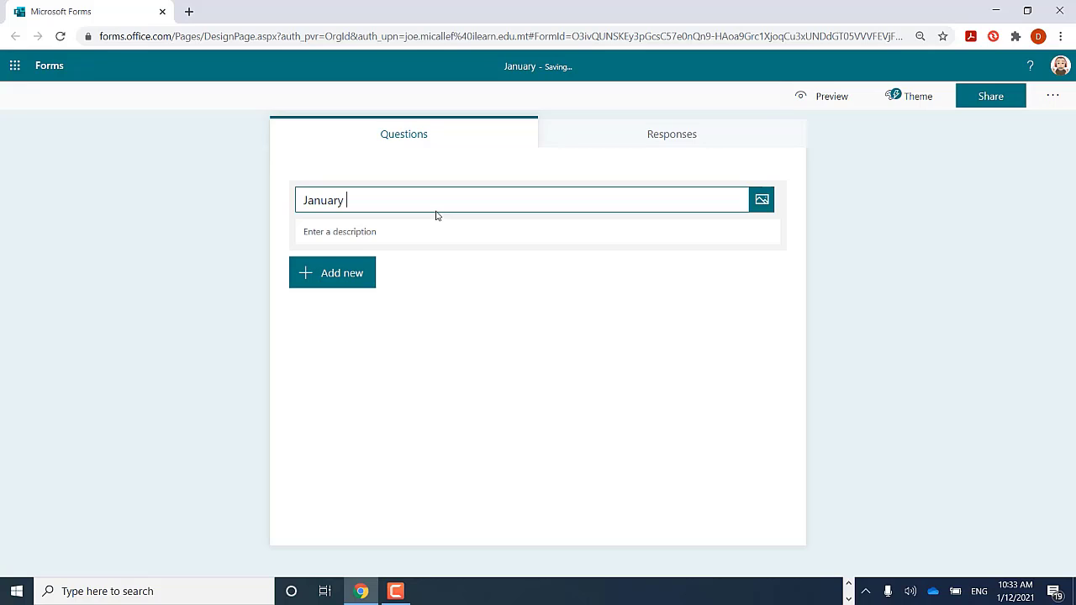
Enter 'January Quiz - Capital Cities' as the form title.
type("Quiz")
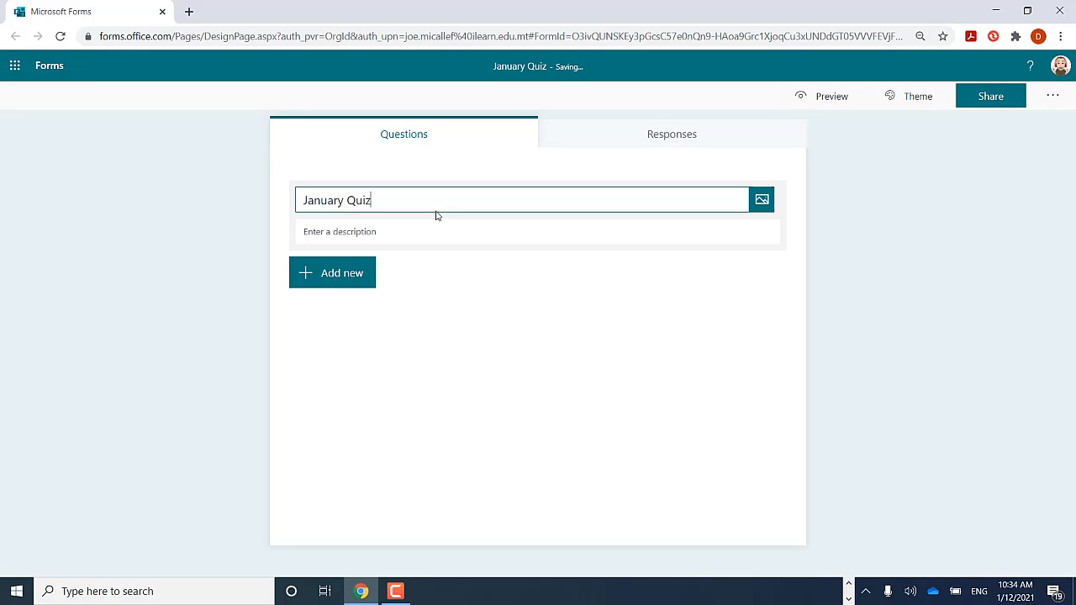
type("- Cap")
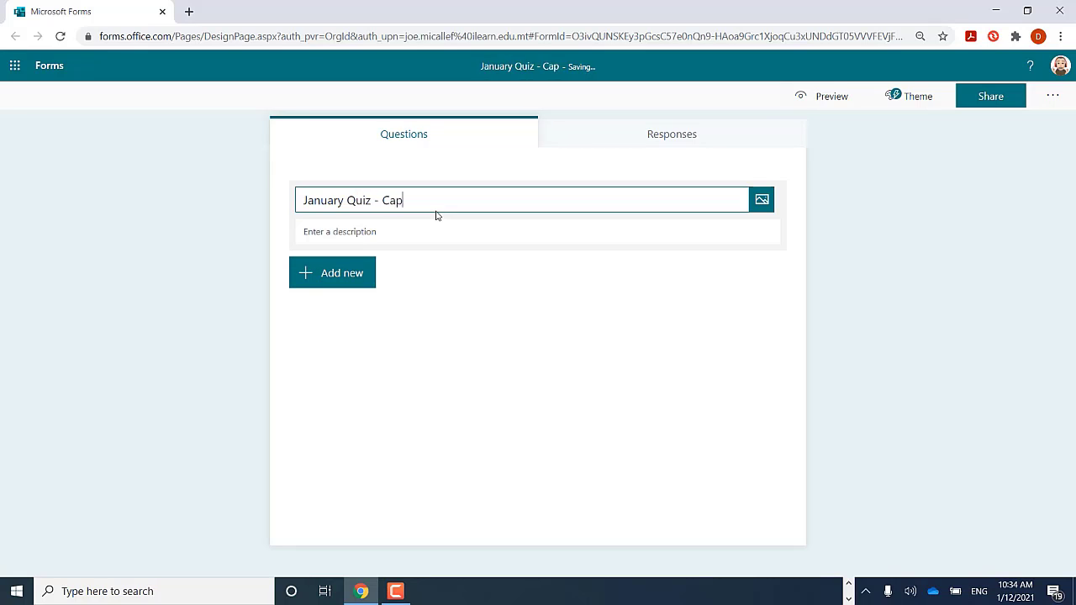
type("ital Cities")
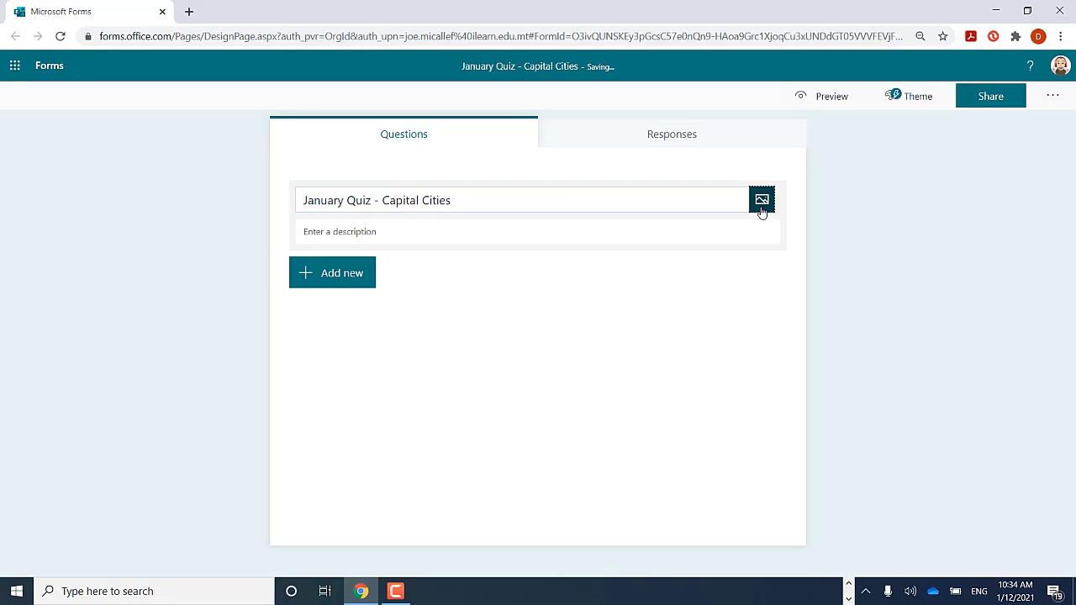
Search Bing images for 'Cities' and add the night skyline photo to the title.
left_click(761, 200)
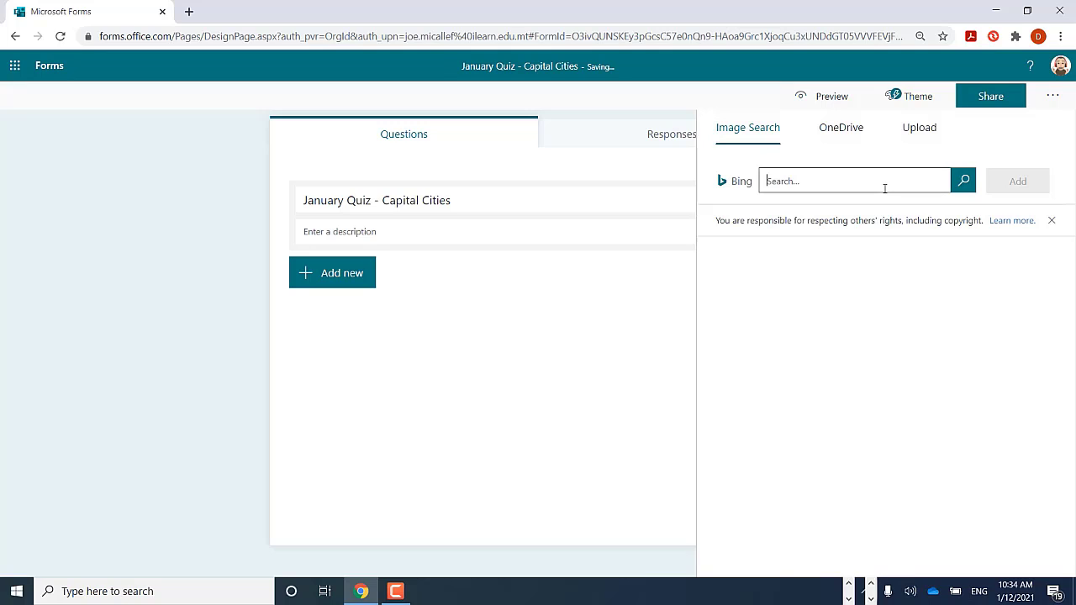
type("Cities")
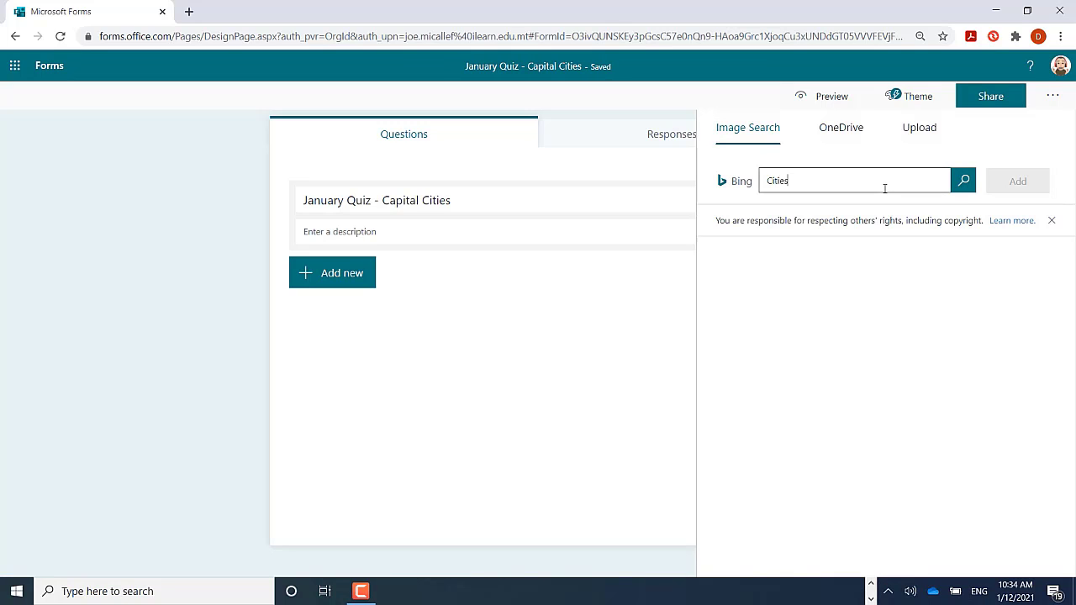
left_click(964, 180)
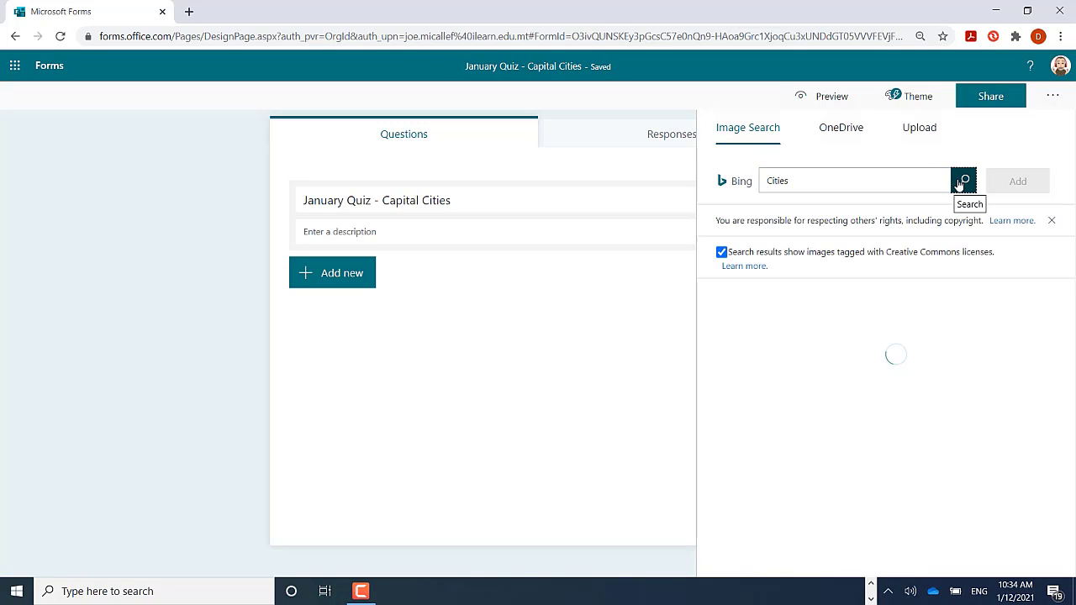
left_click(963, 180)
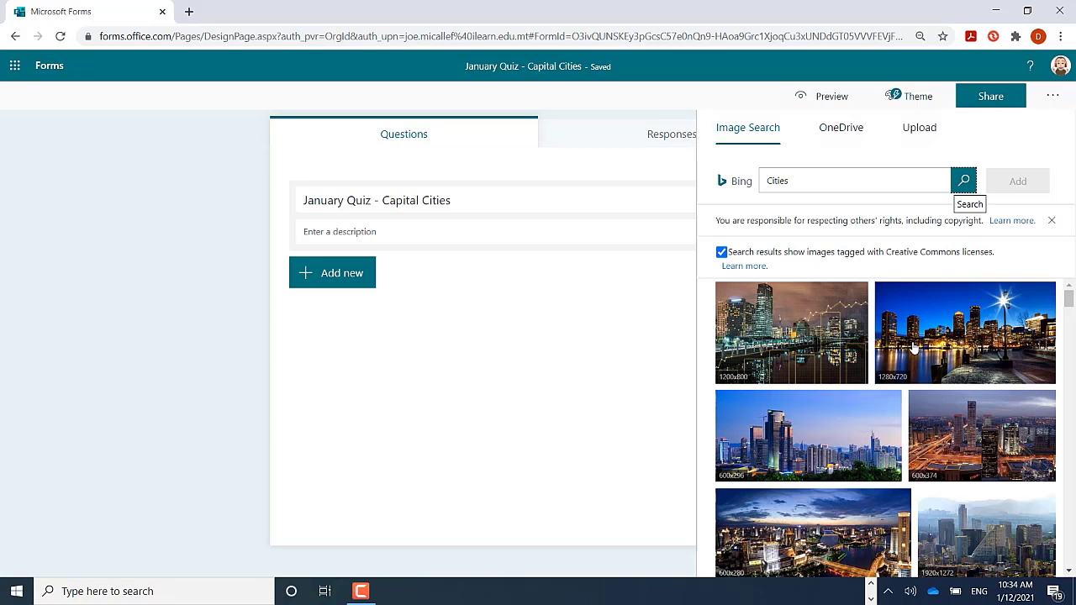
left_click(966, 332)
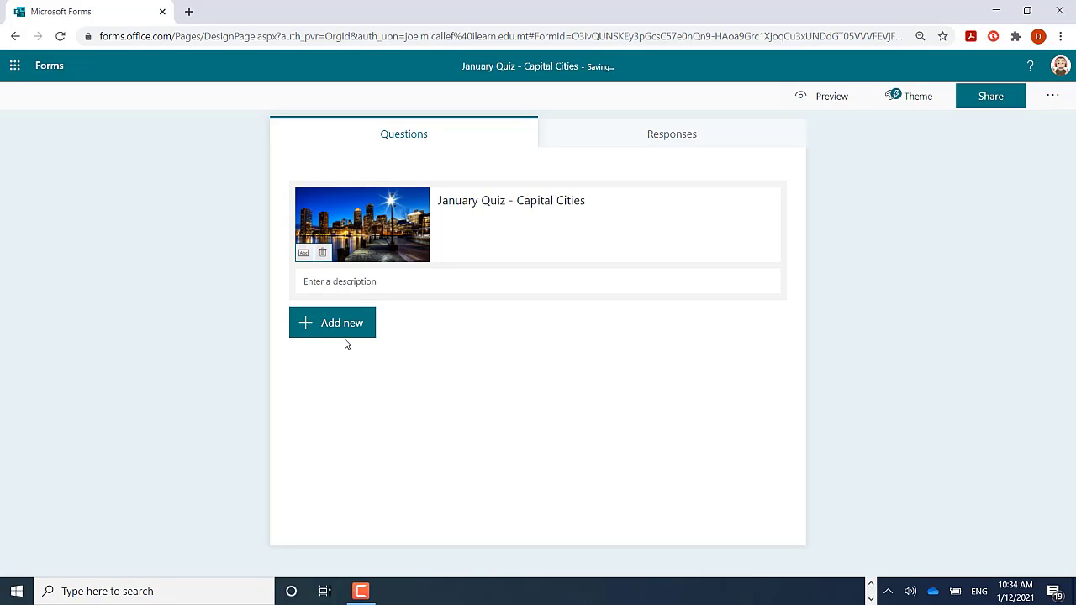
Apply the classroom chairs theme and show the Add new question types.
left_click(911, 95)
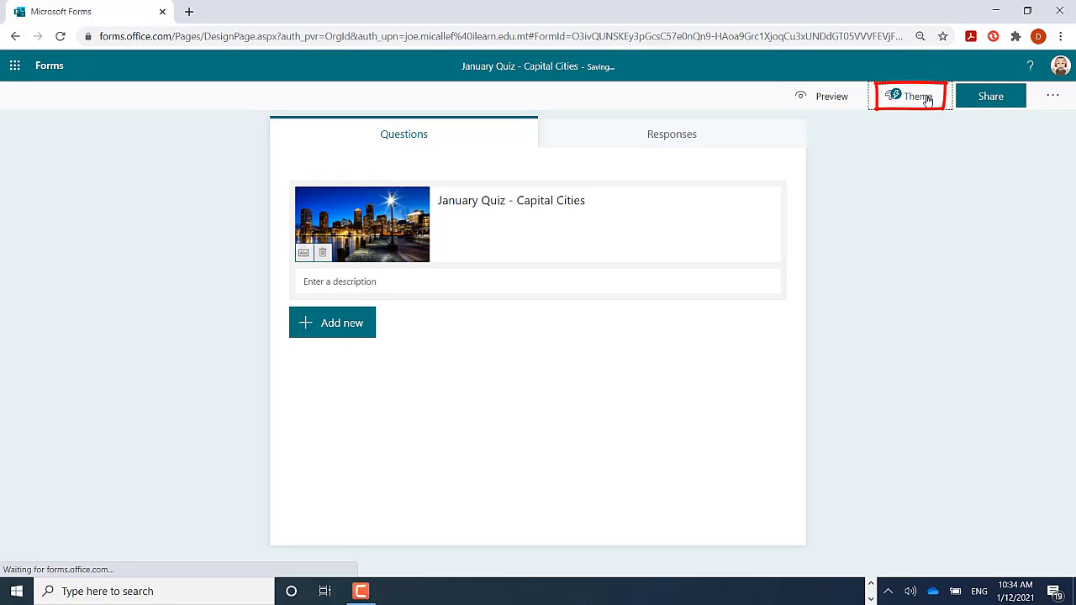
left_click(910, 96)
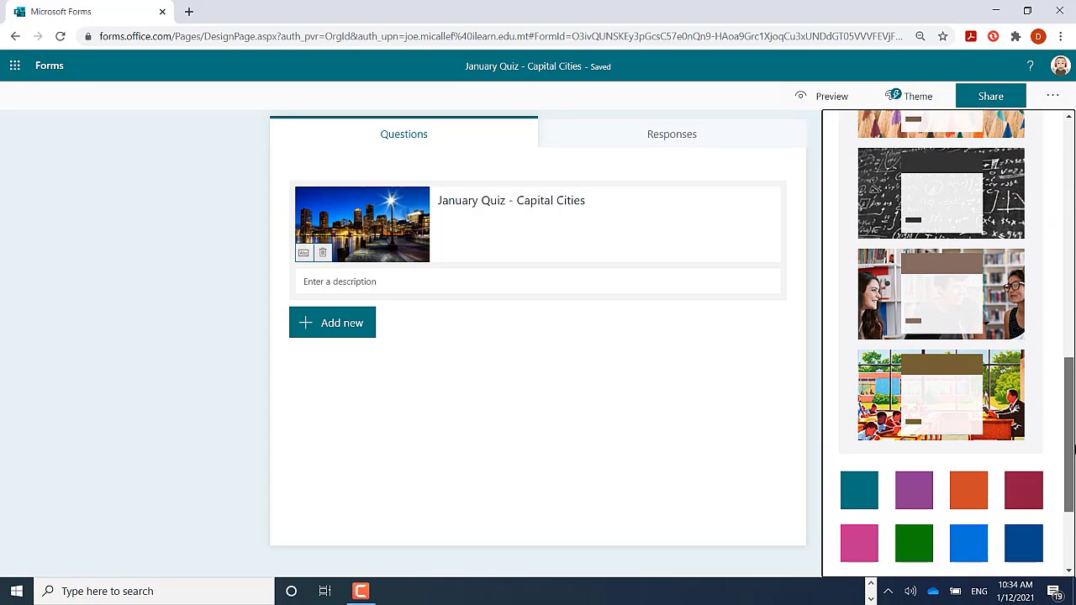
scroll("down", 3)
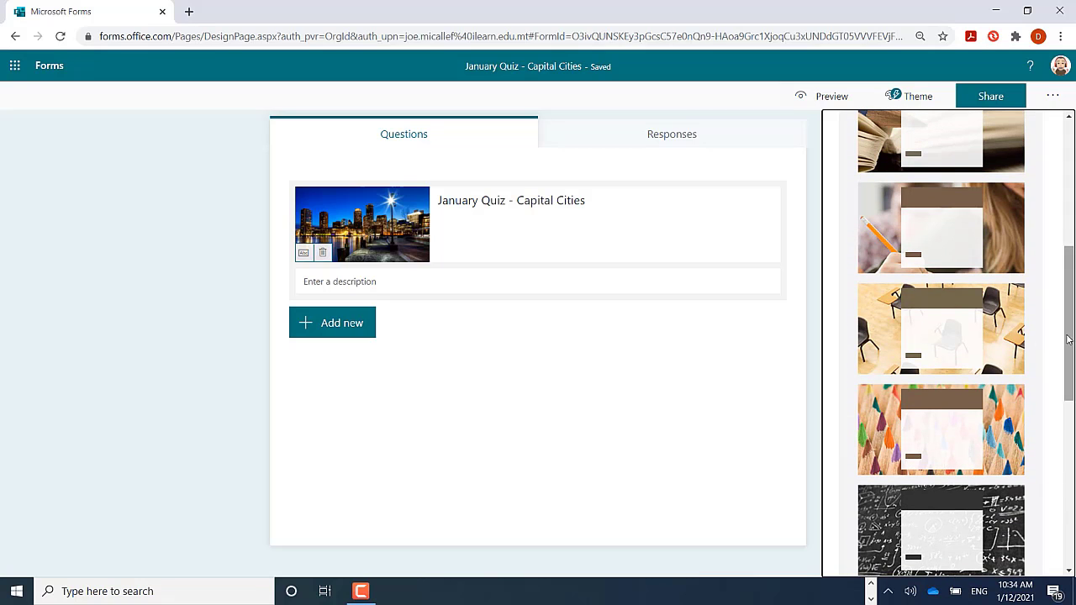
left_click(940, 328)
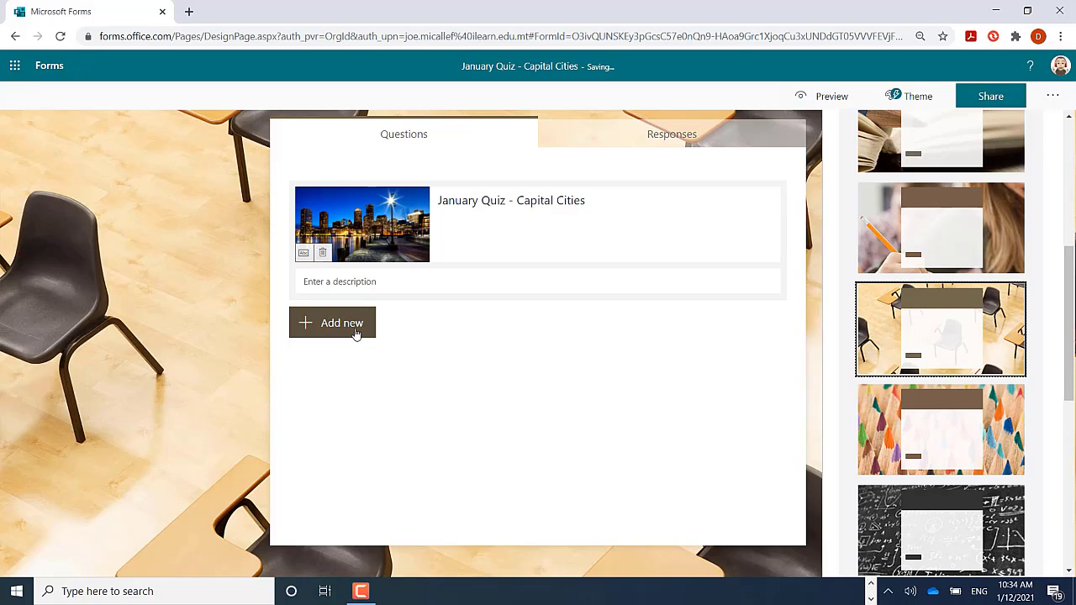
left_click(339, 322)
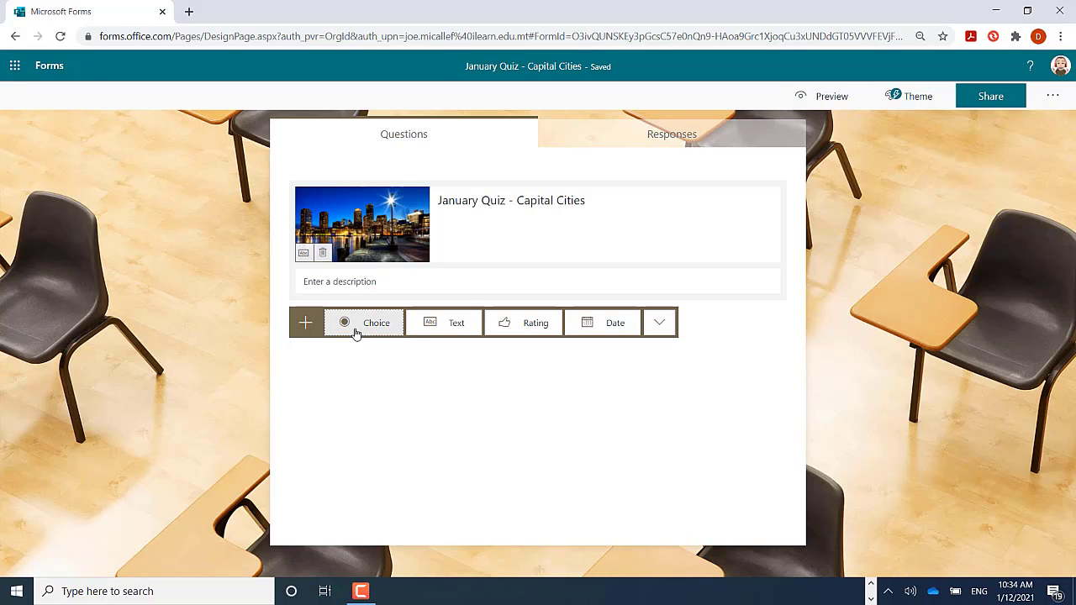
Add a Choice question asking England's capital city and open its media options.
left_click(376, 322)
type("Which of these is the capital city of England")
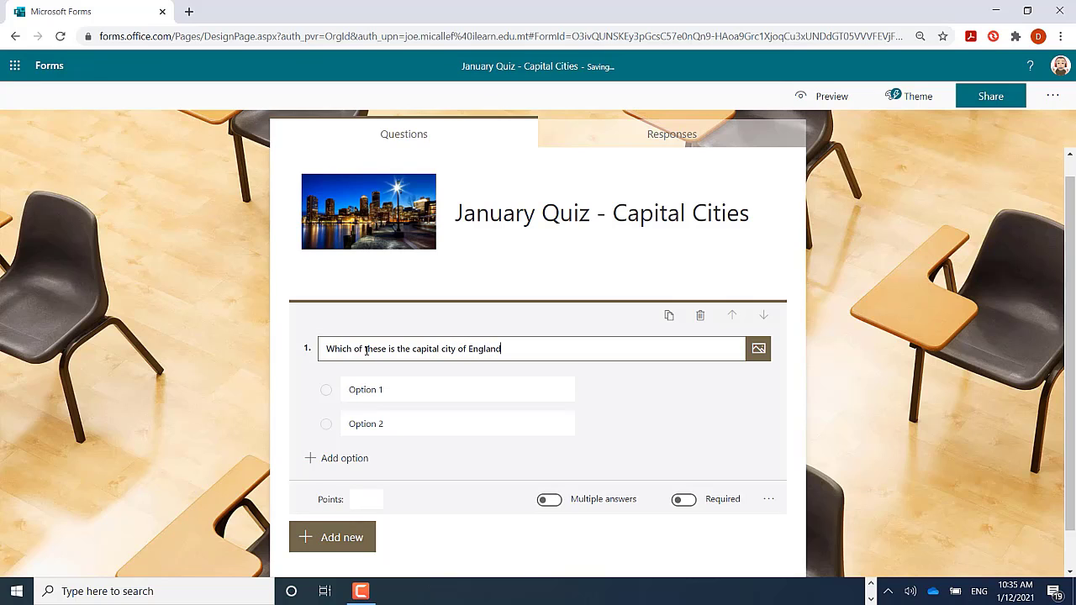
left_click(758, 348)
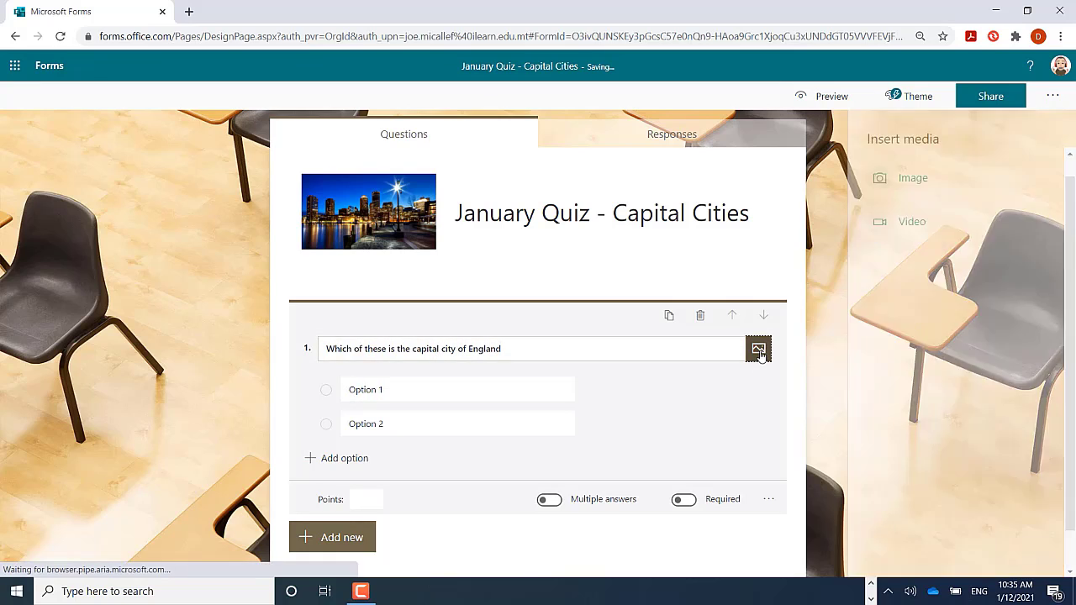
Search Bing images for 'England' and insert the UK map with England shaded red.
left_click(758, 349)
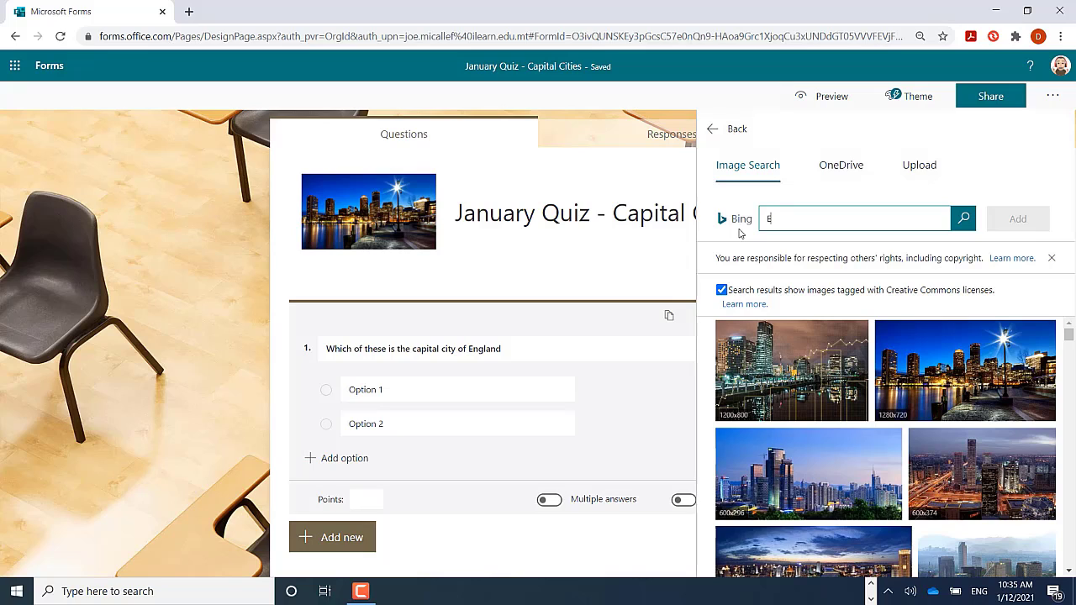
type("England")
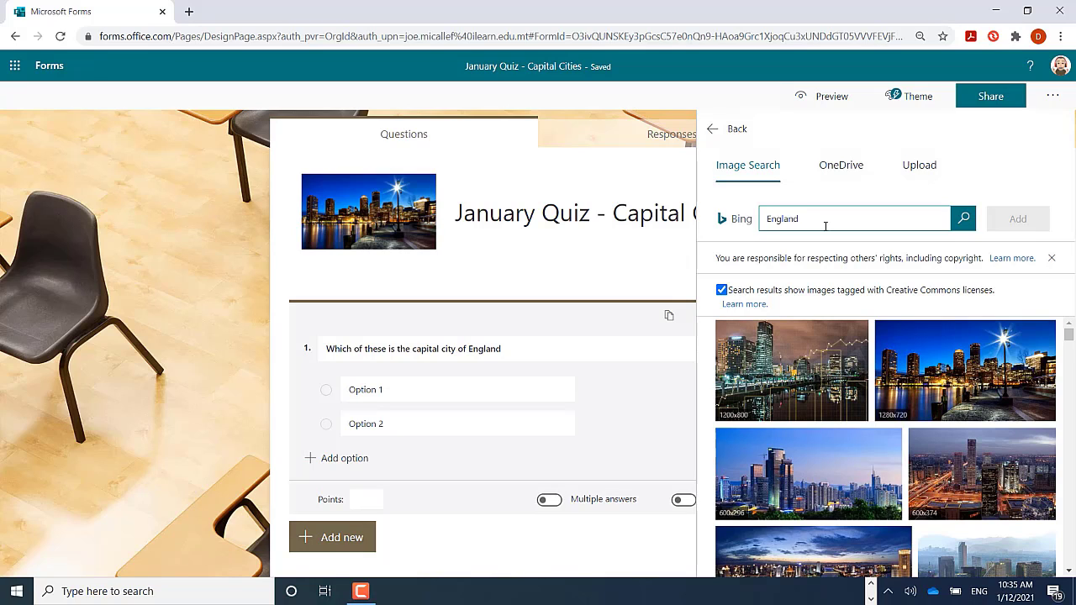
left_click(964, 219)
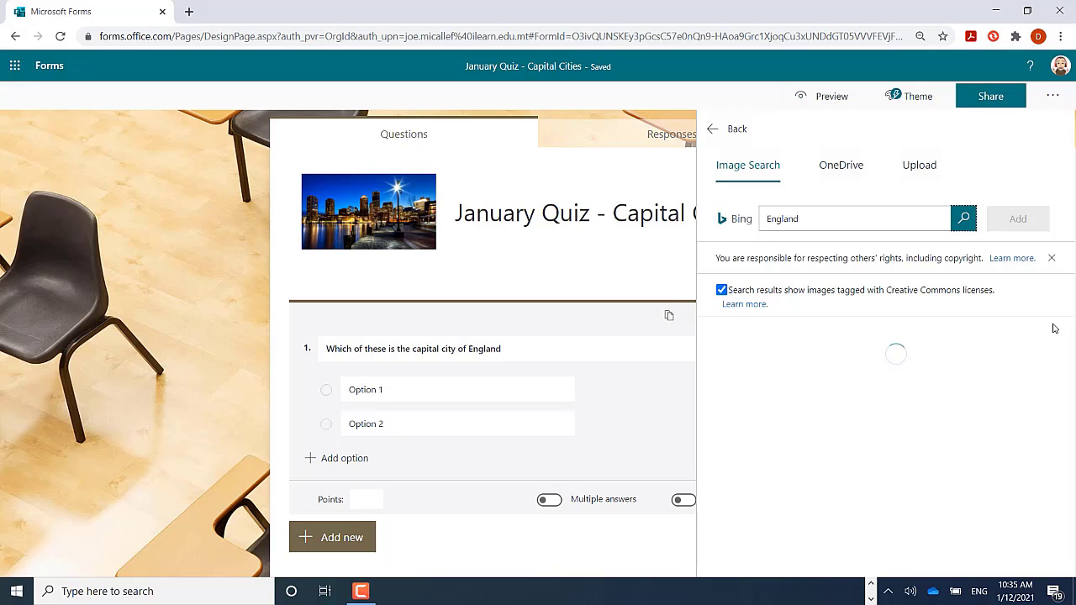
left_click(964, 218)
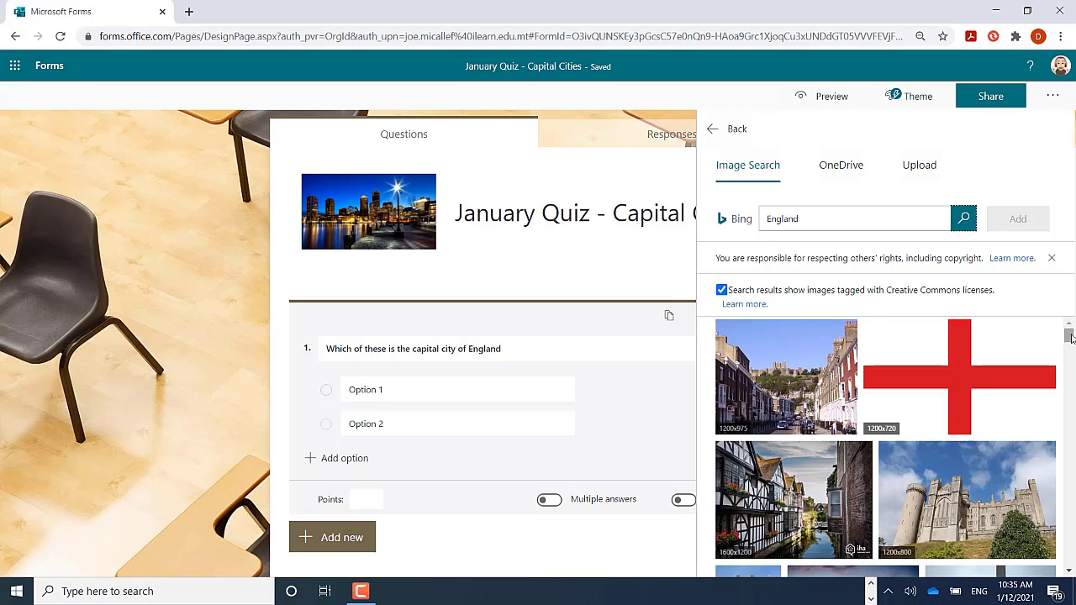
scroll("down", 3)
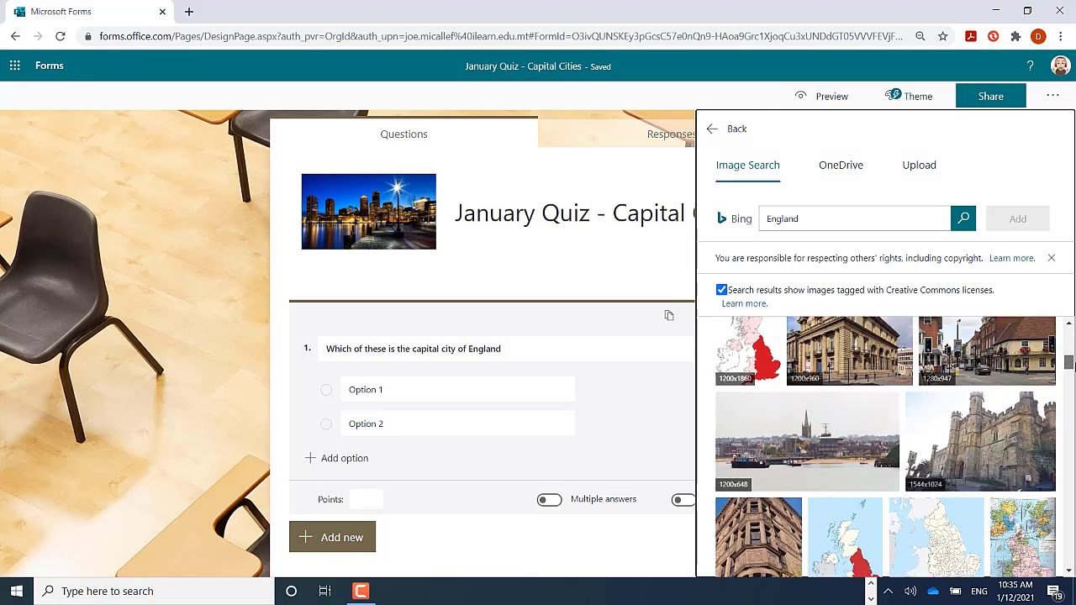
scroll("down", 3)
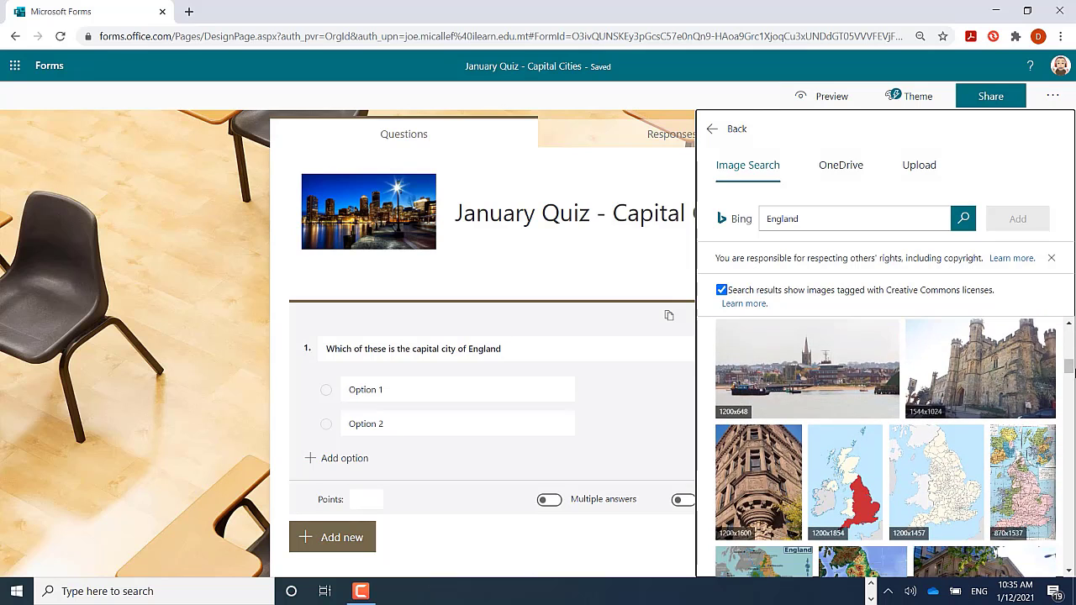
left_click(845, 482)
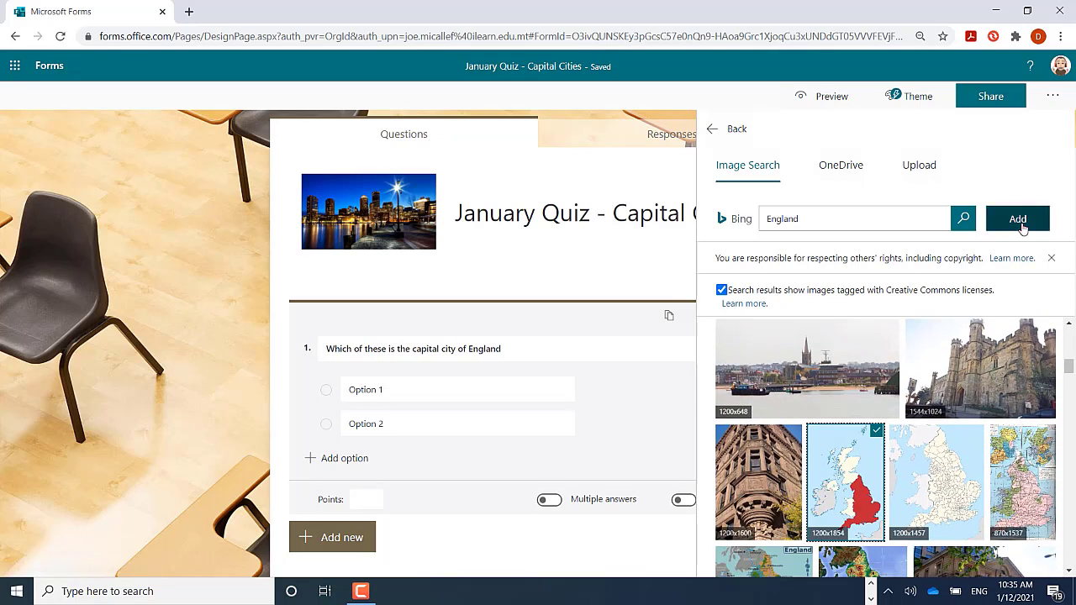
left_click(1018, 218)
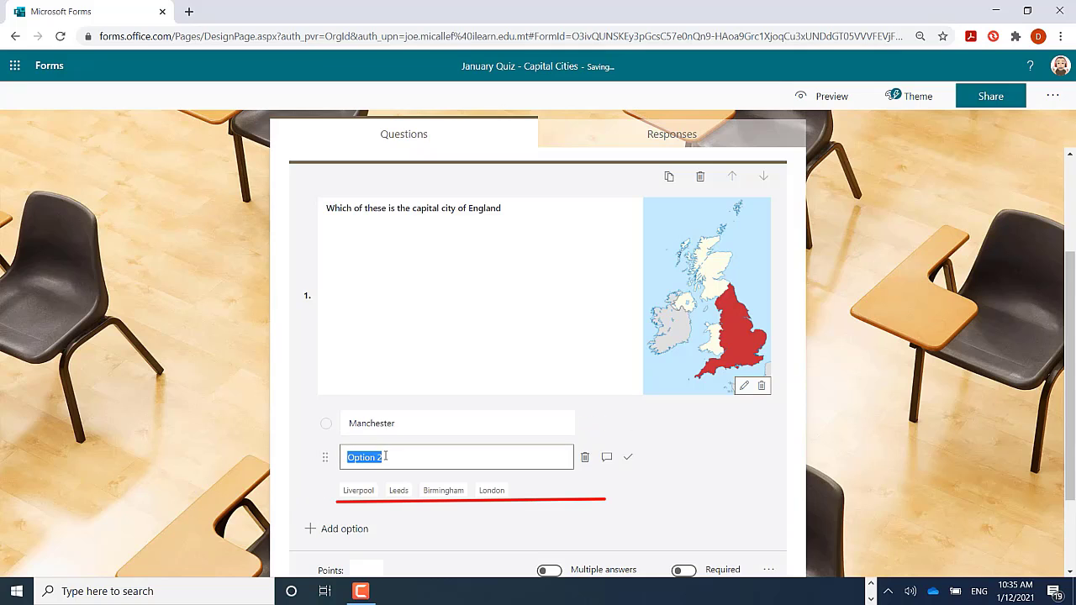
Enter options including Rome, Saint Petersburg, London (marked correct) and Liverpool.
type("Rome")
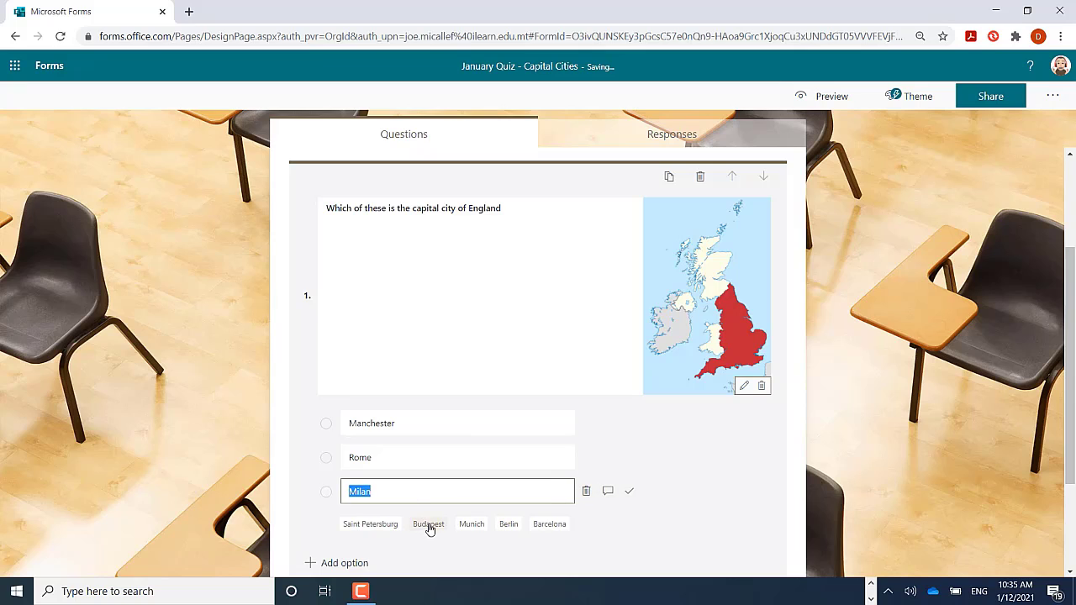
mouse_move(364, 530)
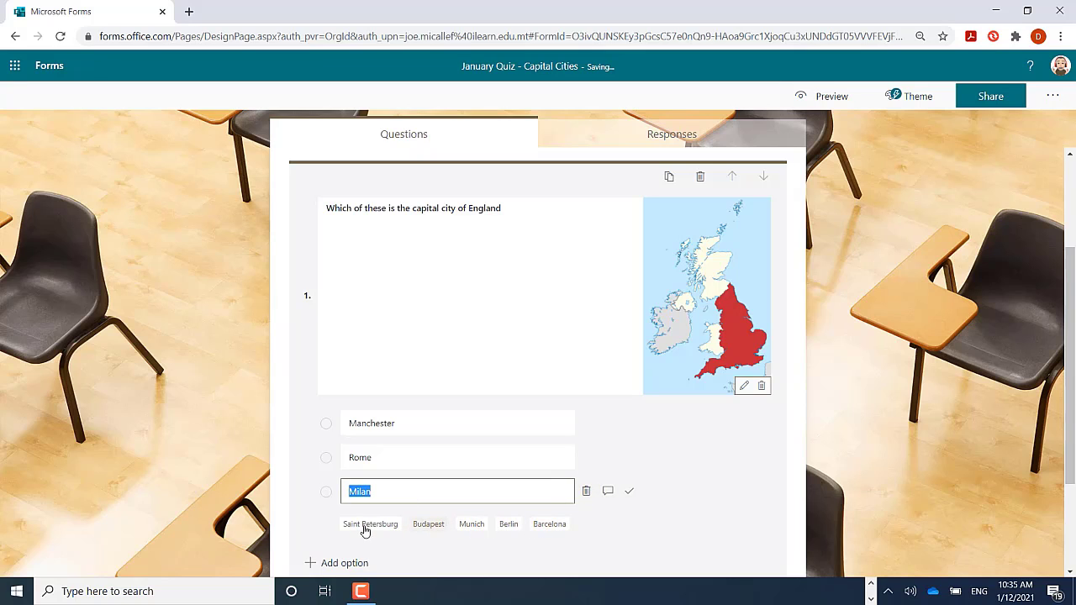
left_click(370, 524)
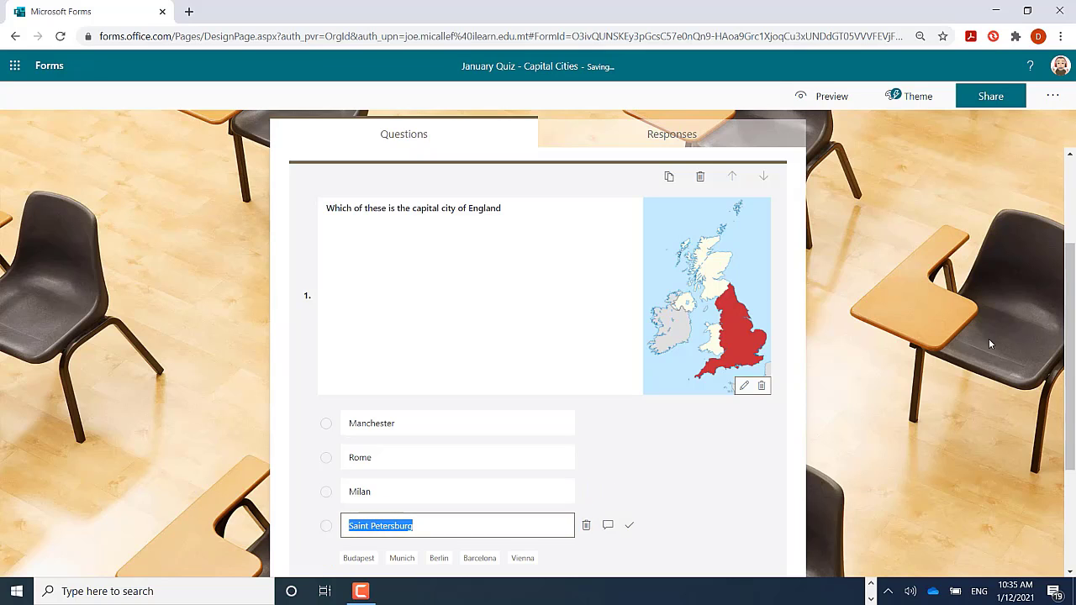
mouse_move(1063, 270)
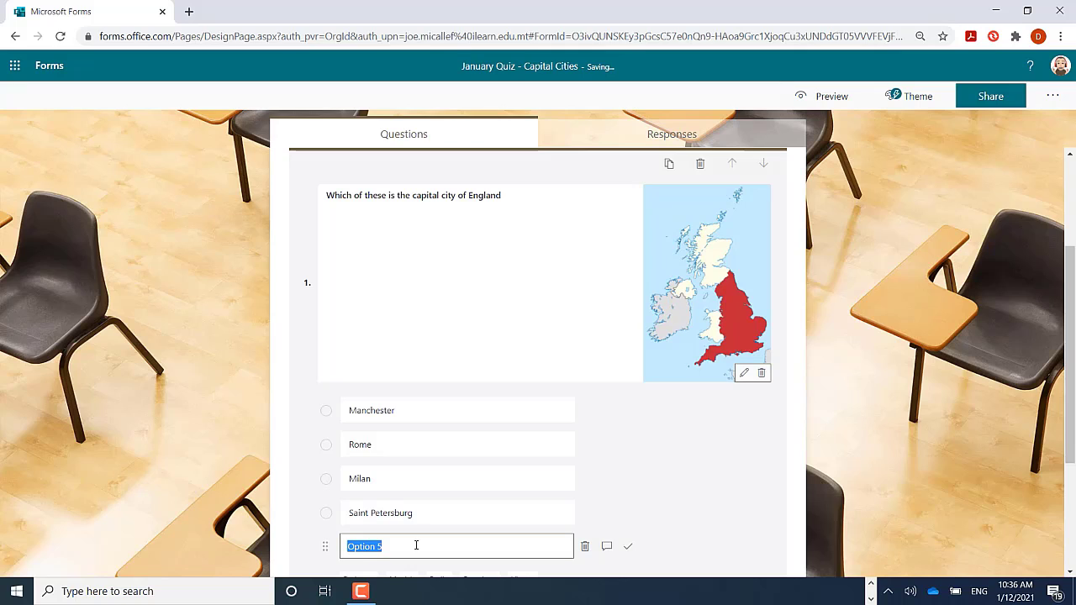
type("London")
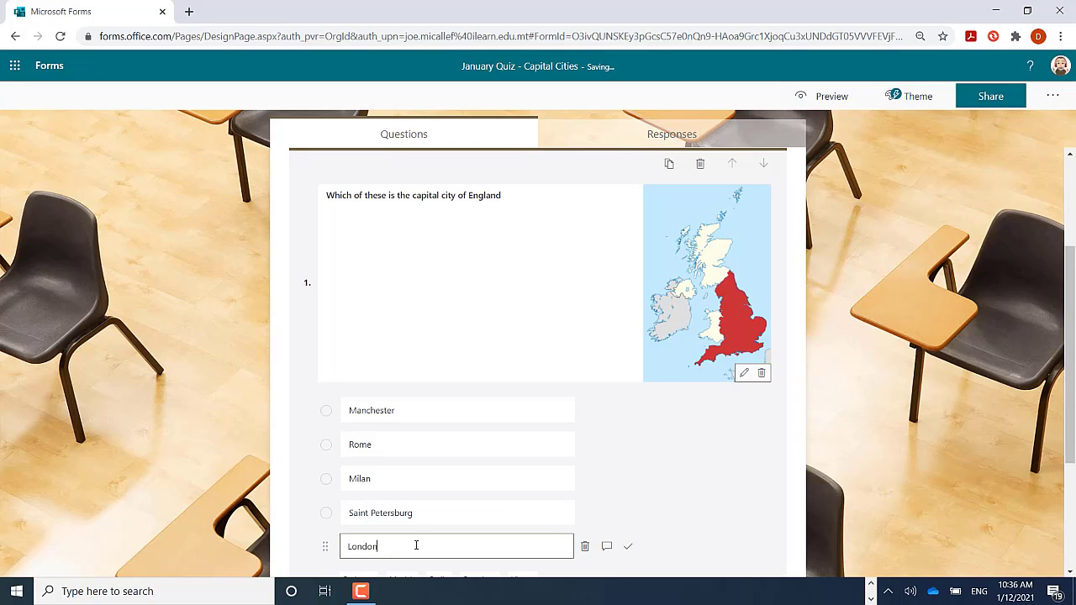
mouse_move(628, 547)
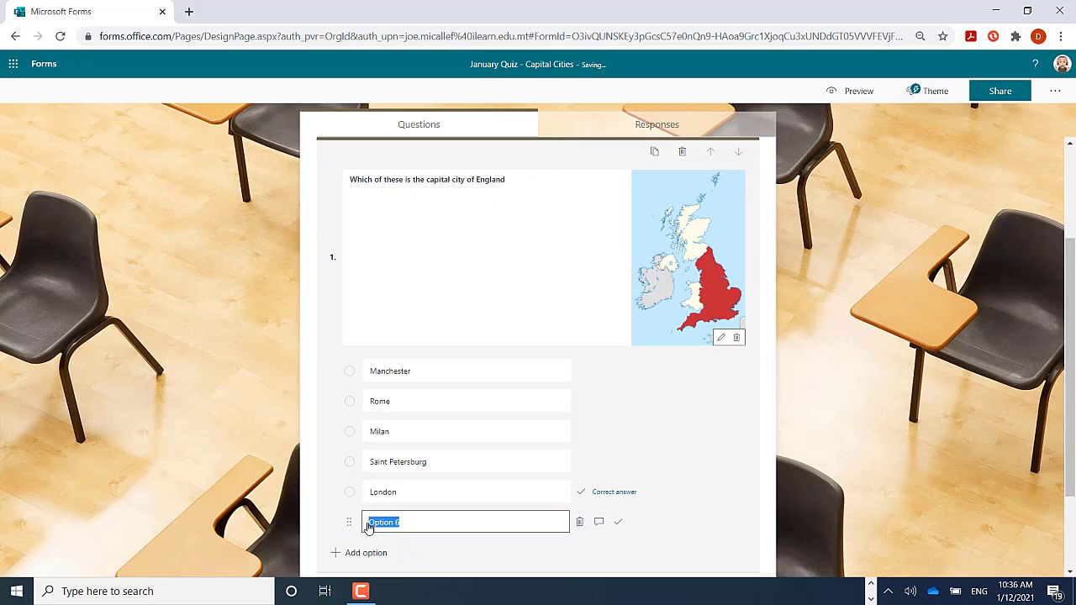
left_click(465, 521)
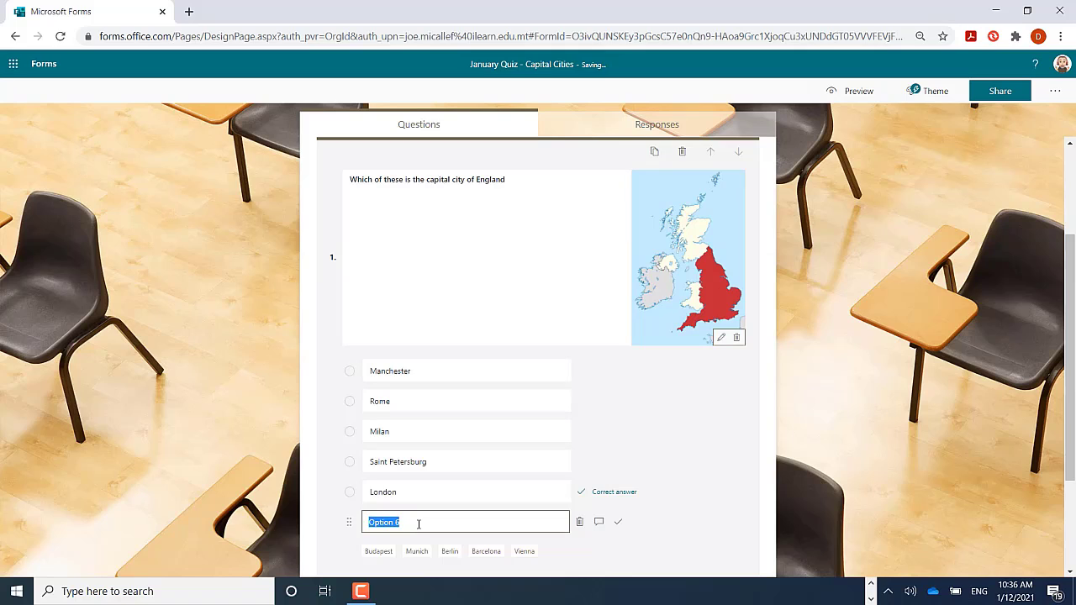
type("Liverpool")
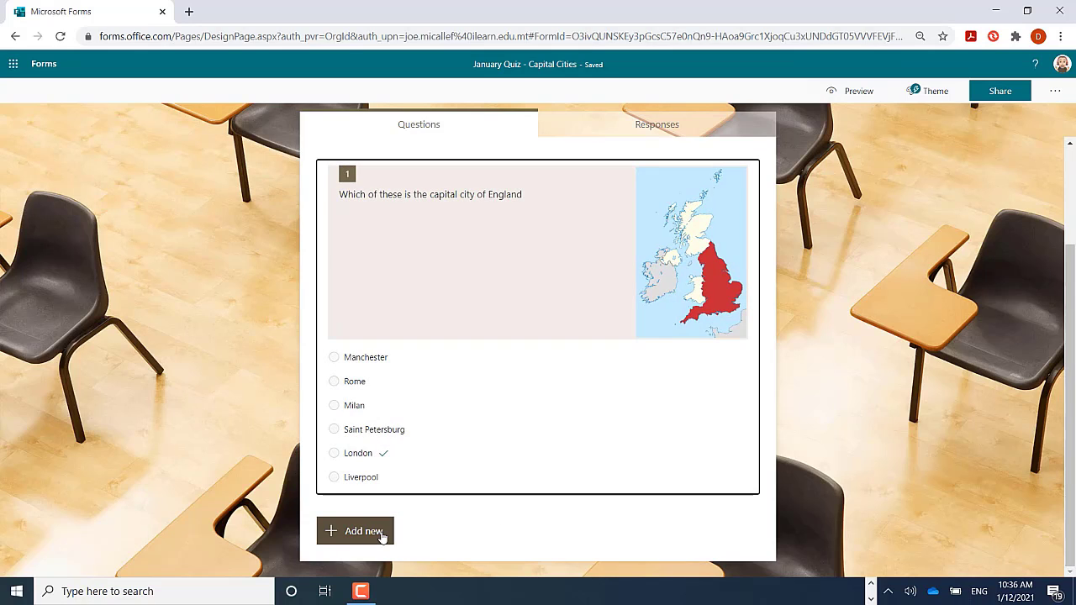
Add a Text question asking the name of Italy's capital city, then open media options.
left_click(354, 530)
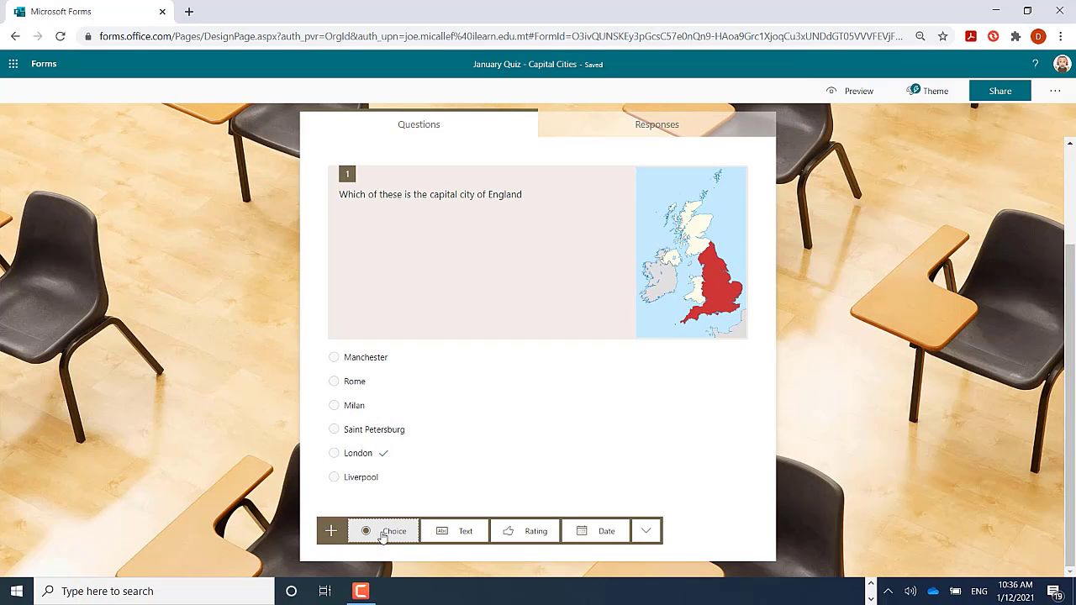
left_click(465, 531)
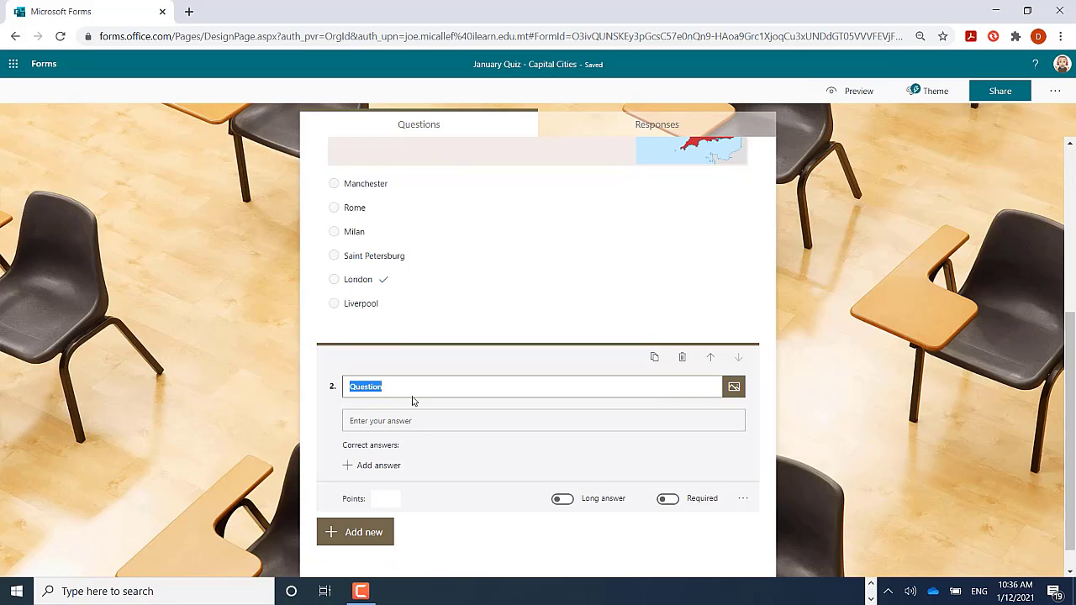
type("Wh")
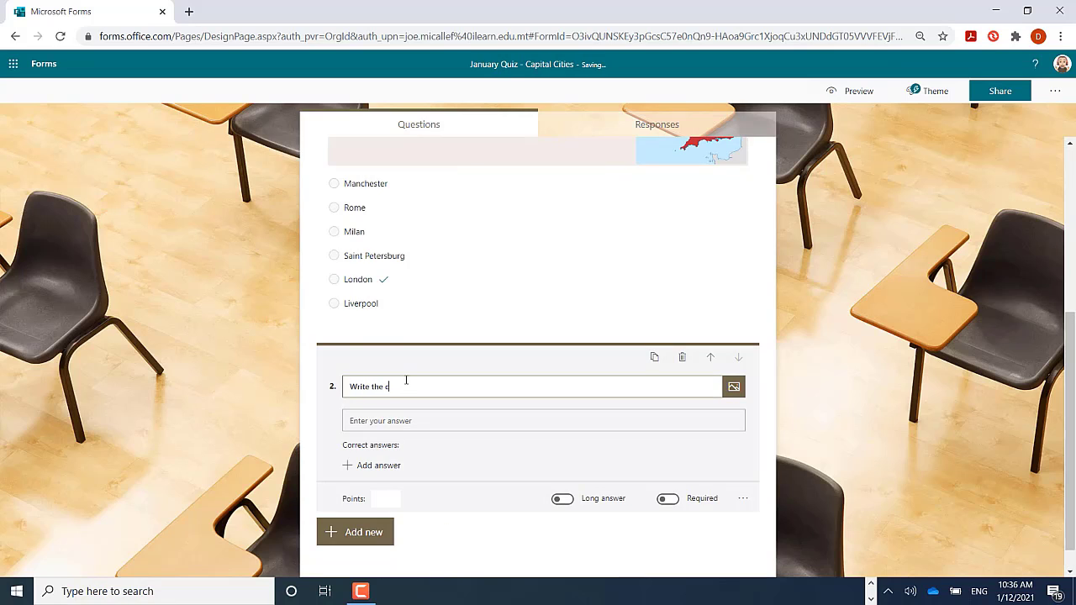
key("Backspace")
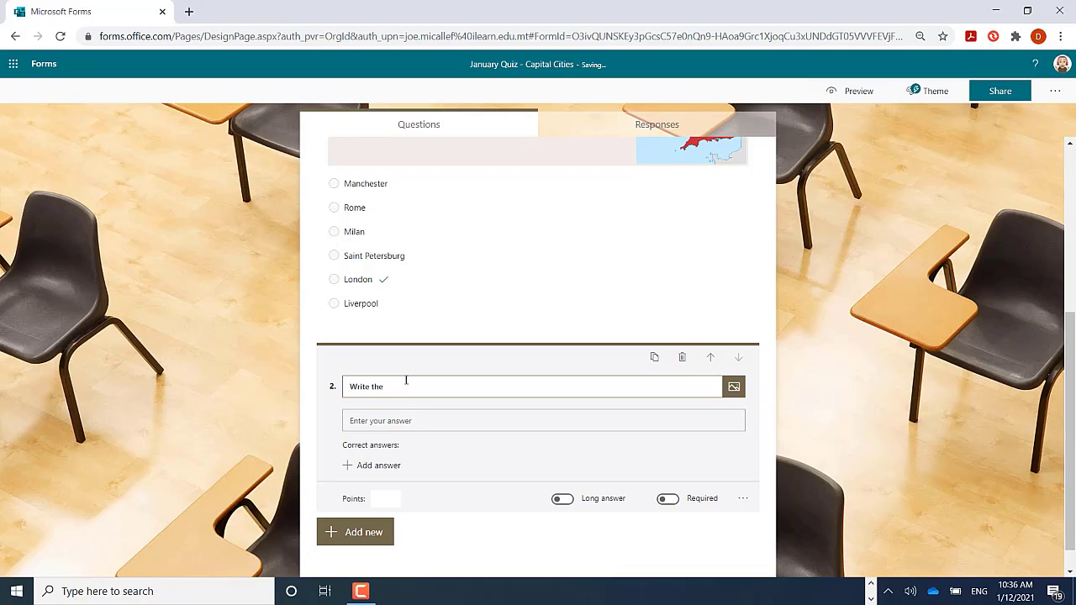
type("name of the")
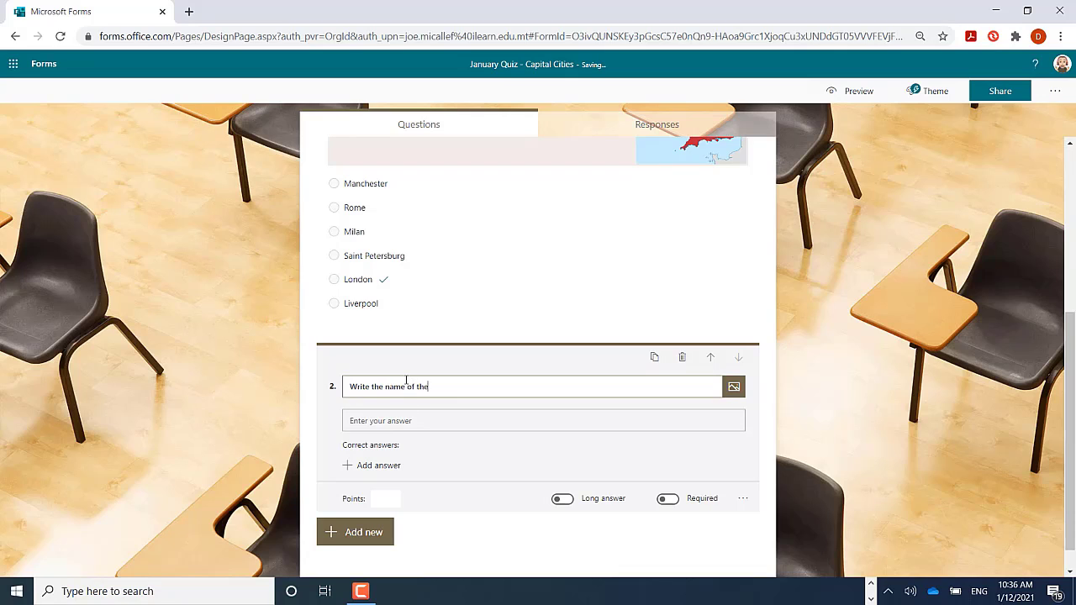
type("capital city")
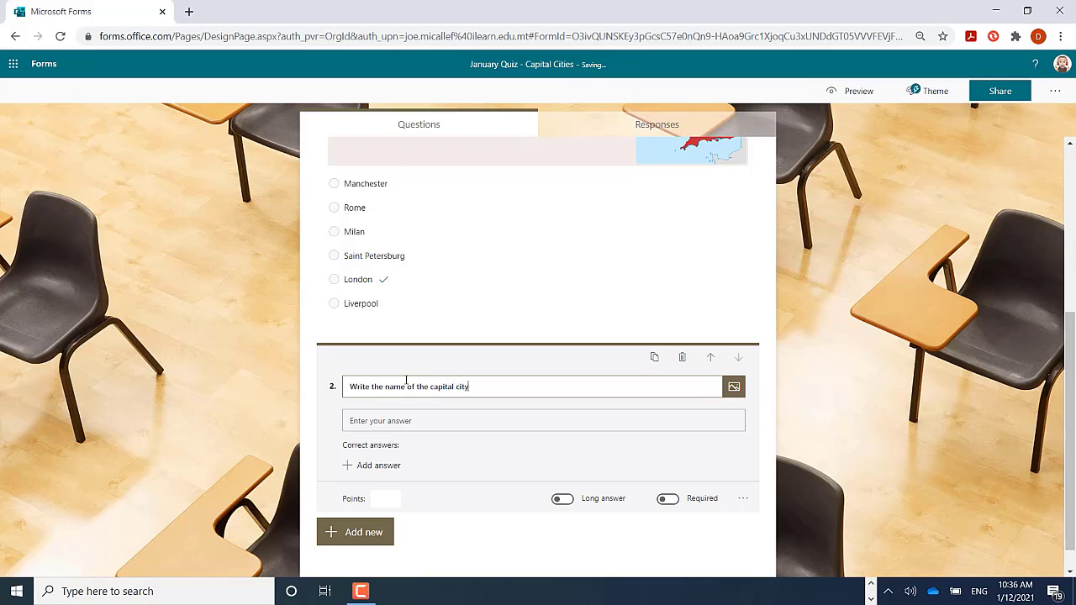
type("of Italy")
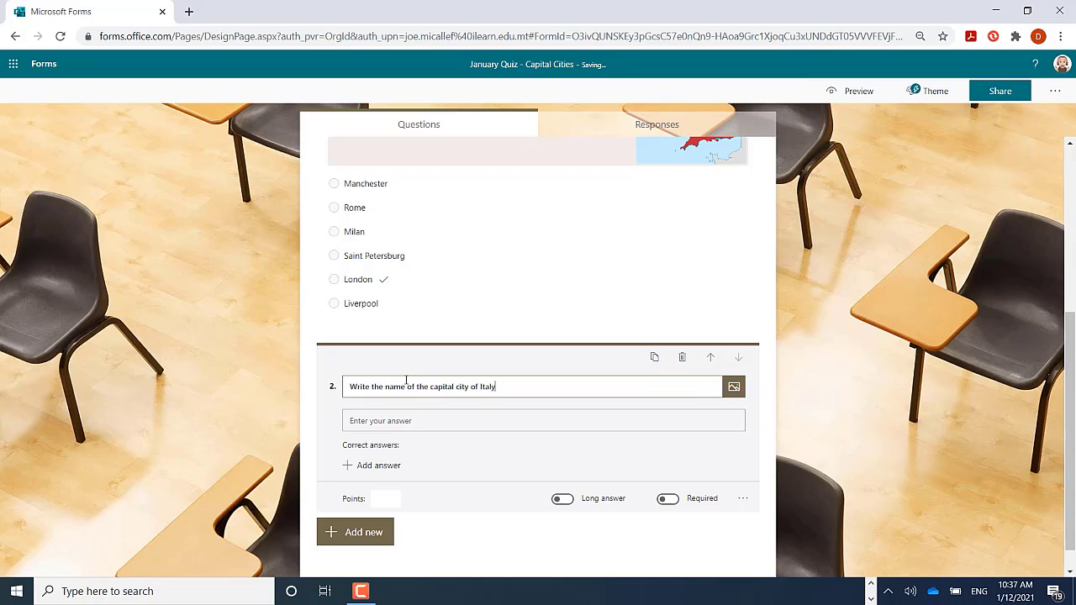
left_click(733, 386)
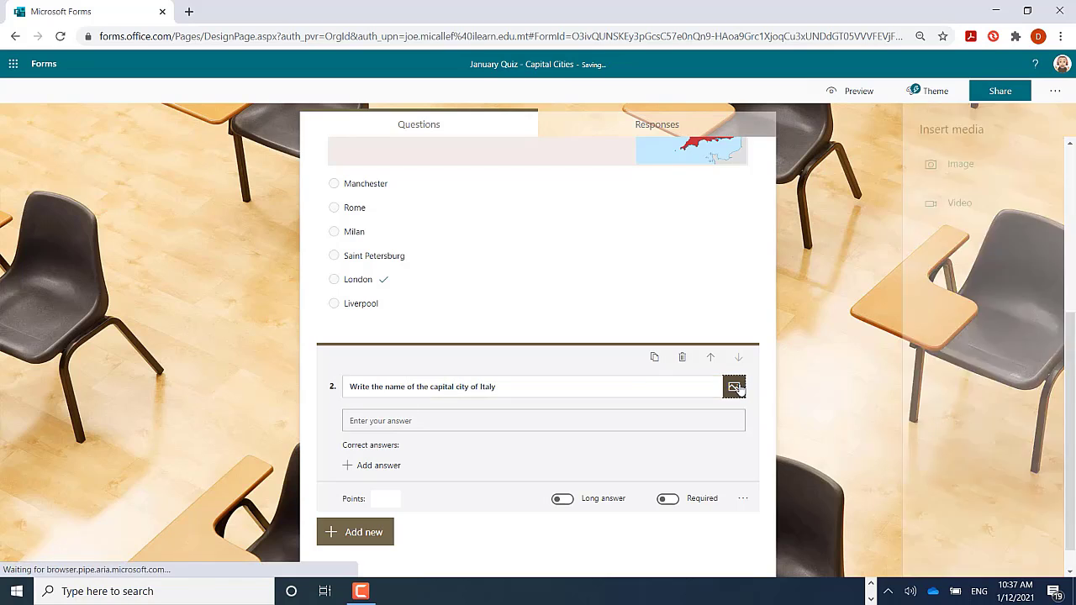
Search Bing images for 'Italy' and select the coloured regional map of Italy.
left_click(733, 386)
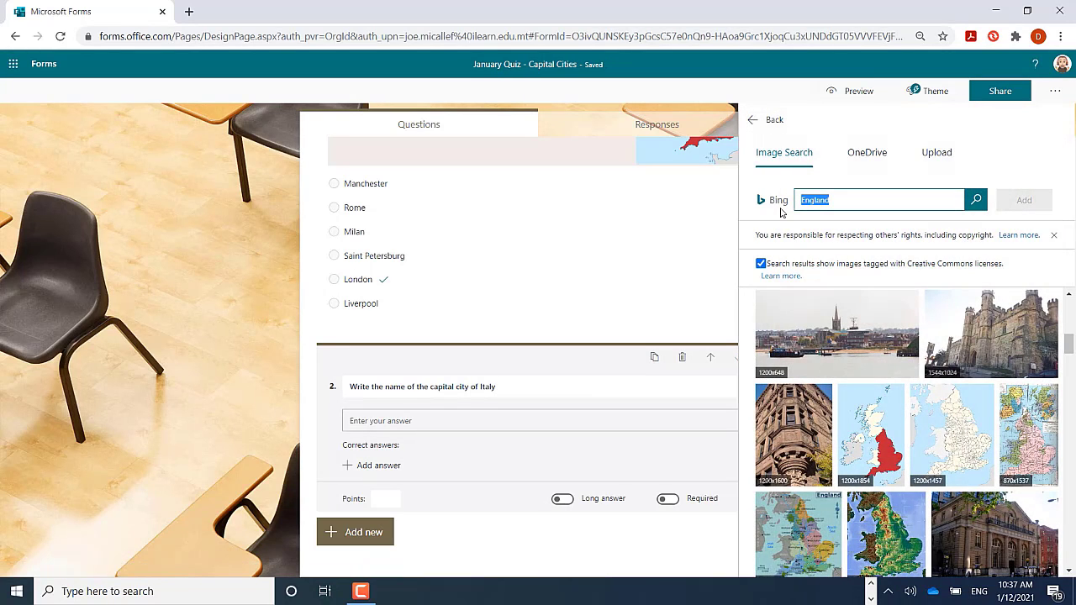
type("it")
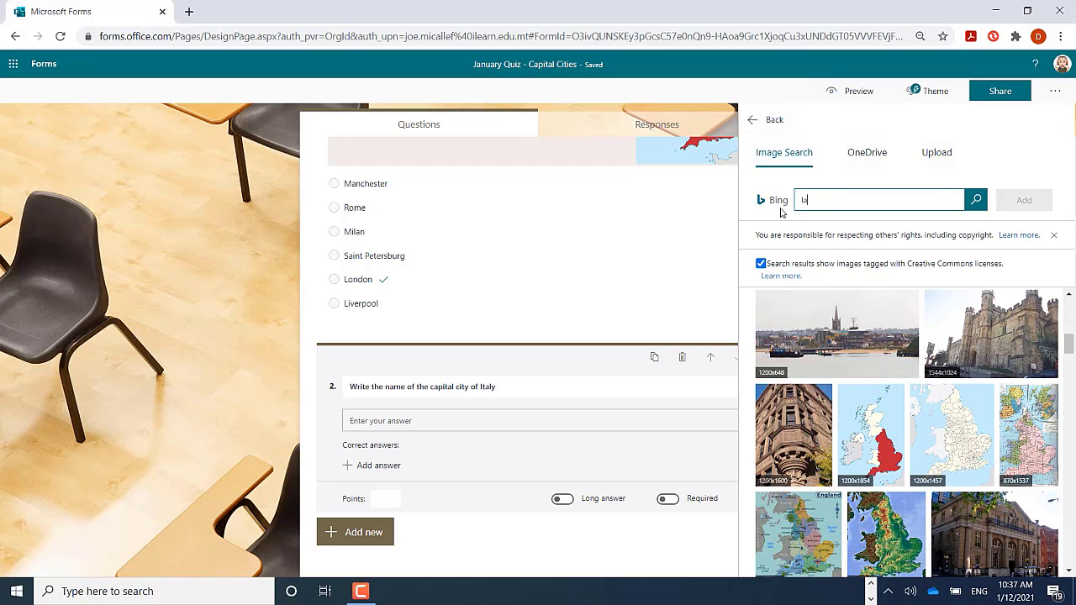
type("Italy")
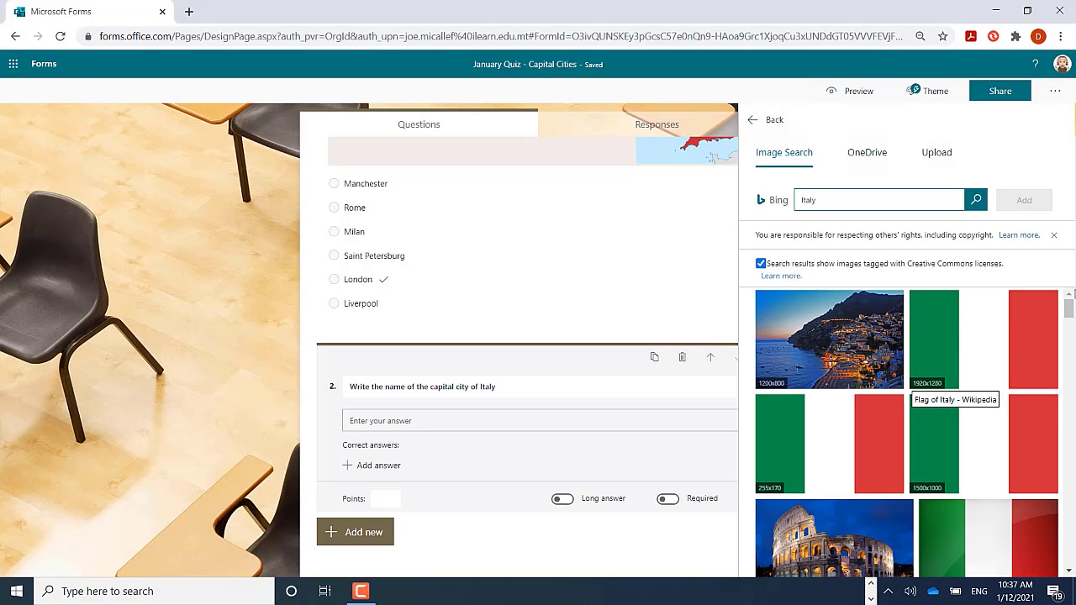
scroll("down", 3)
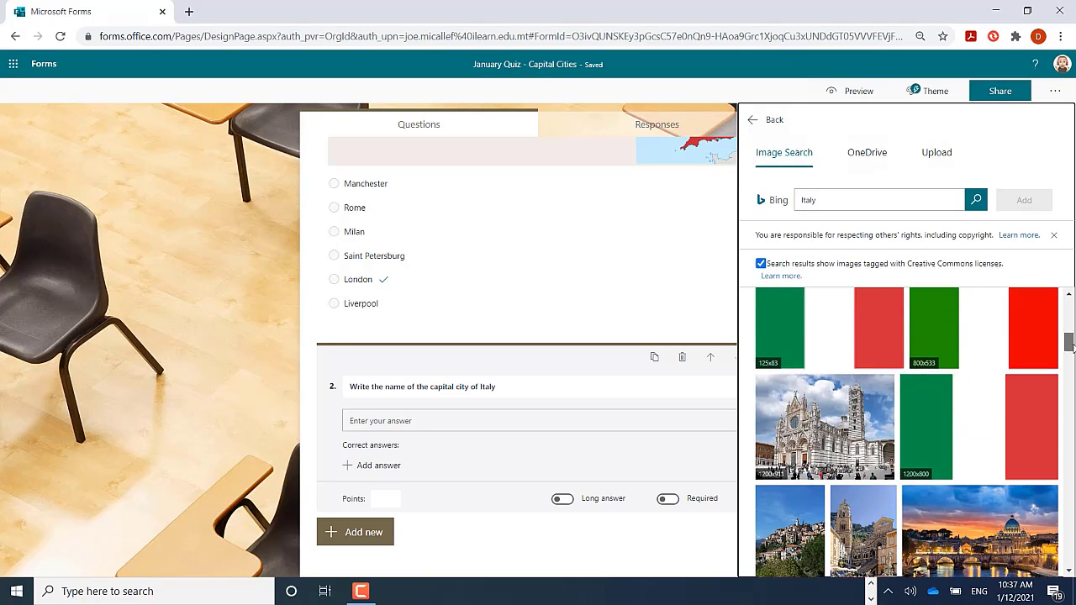
scroll("down", 3)
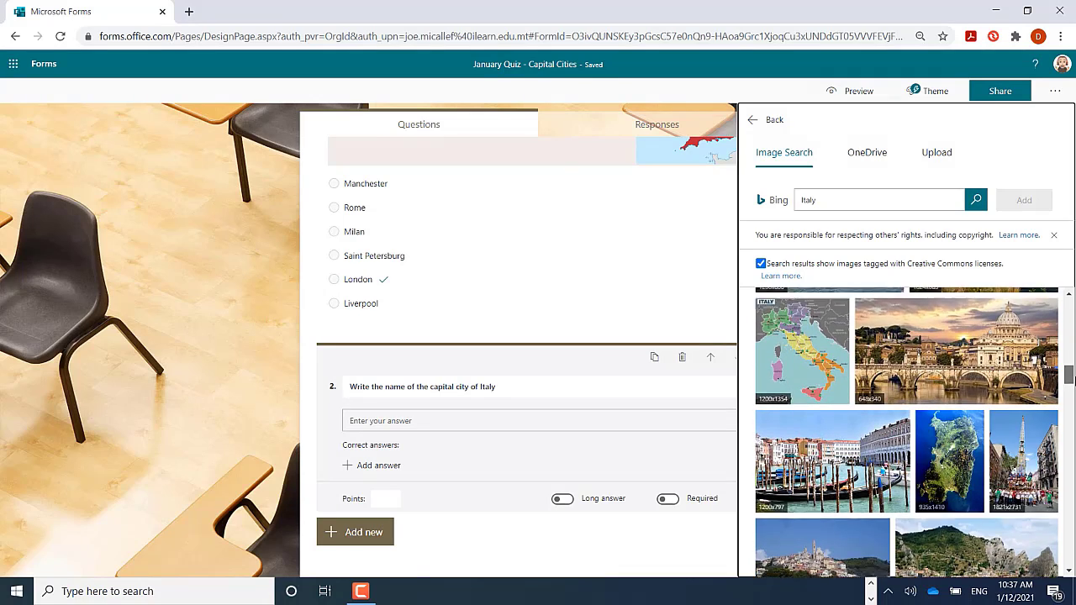
scroll("down", 3)
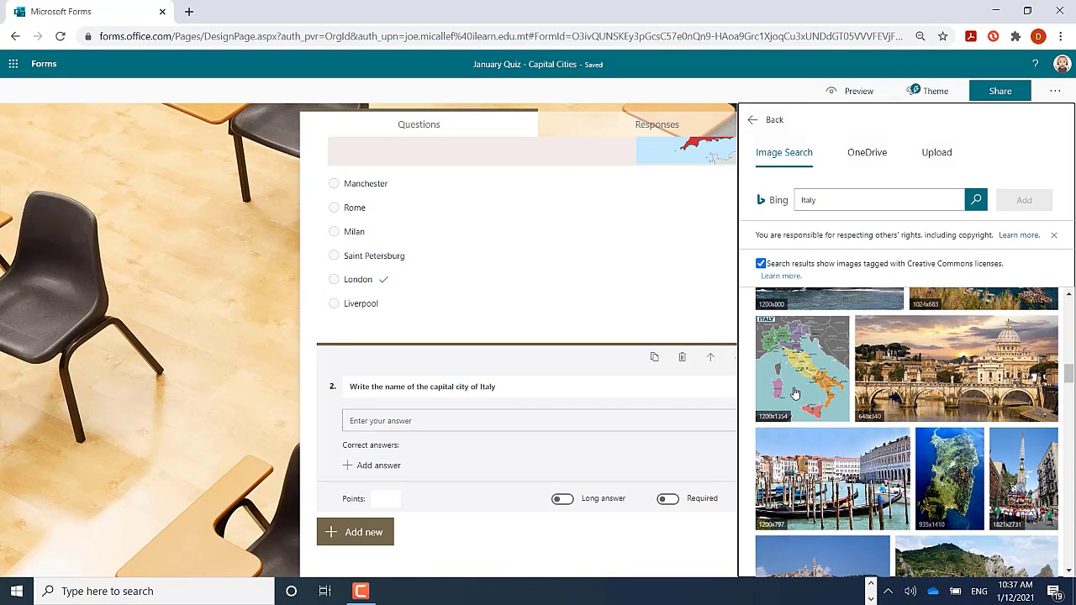
left_click(801, 368)
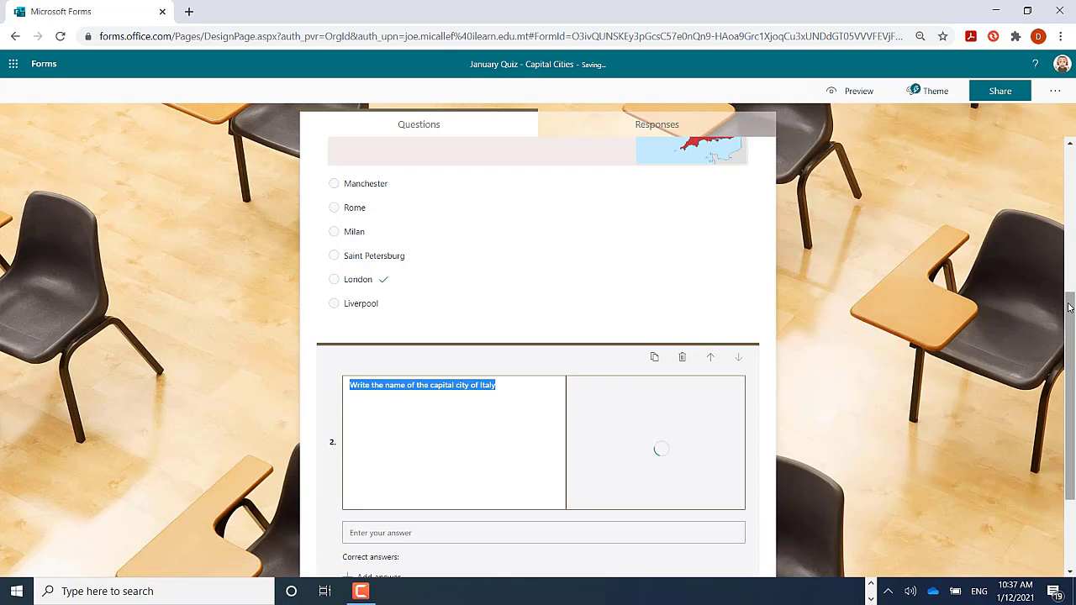
Add Rome and Roma as accepted answers for question 2.
scroll("down", 3)
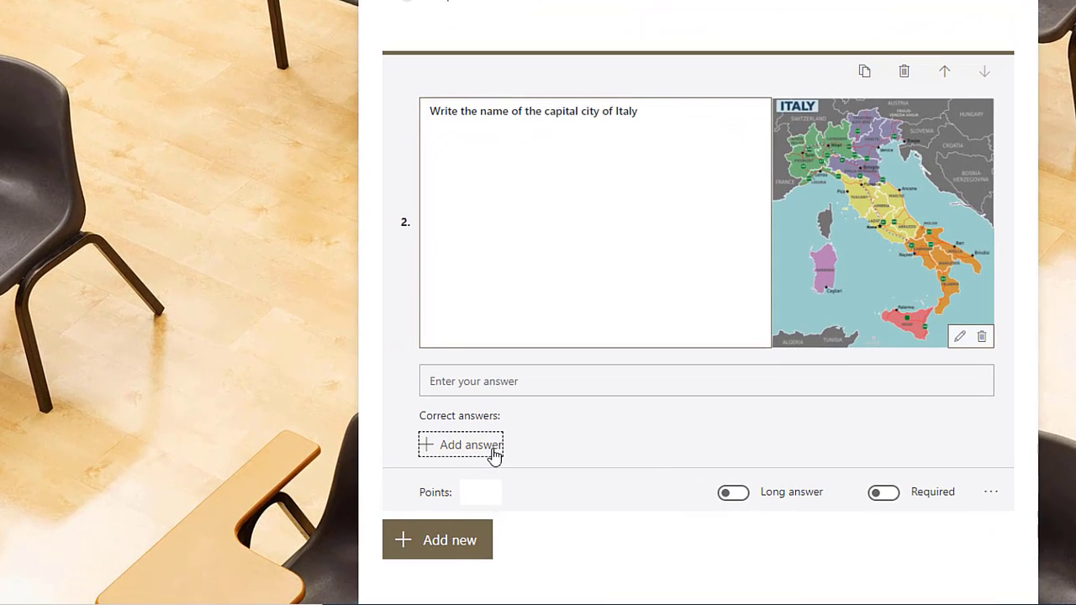
left_click(460, 445)
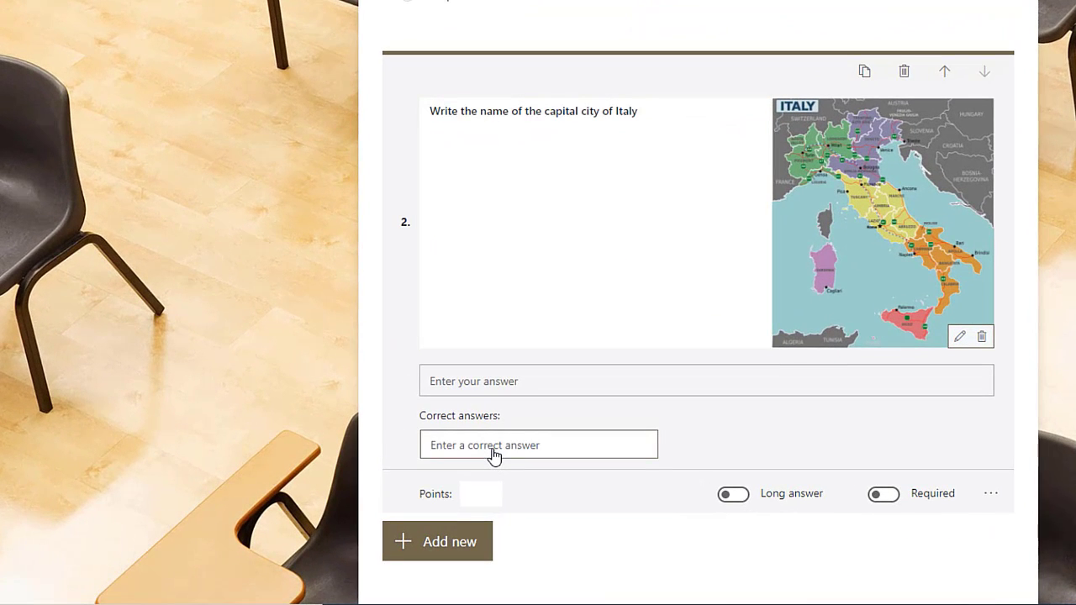
type("Ro")
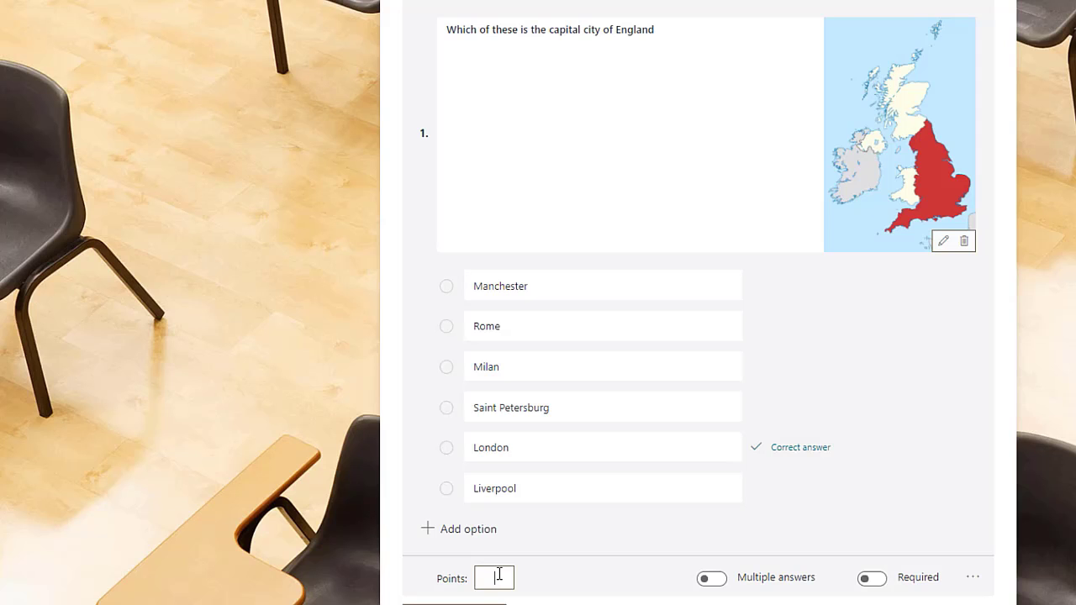
Set 4 points on both question 1 and question 2.
type("4")
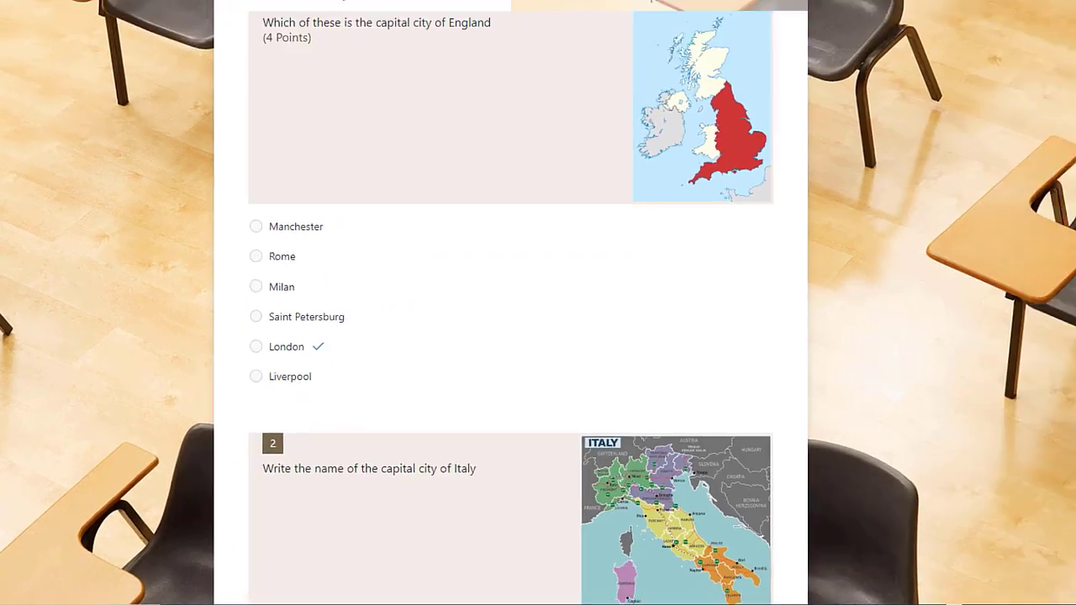
scroll("down", 3)
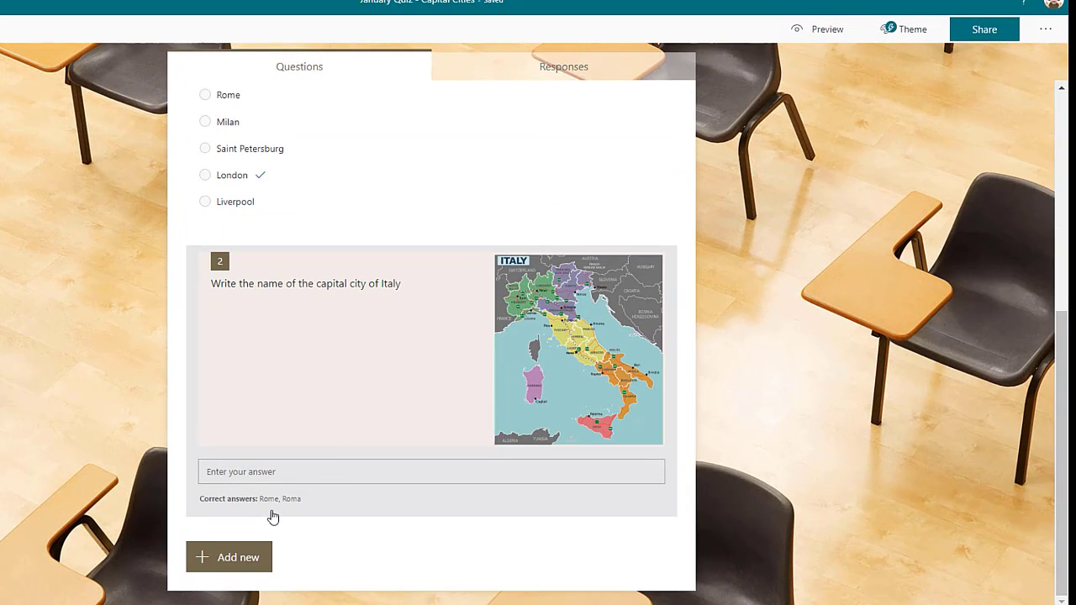
mouse_move(287, 496)
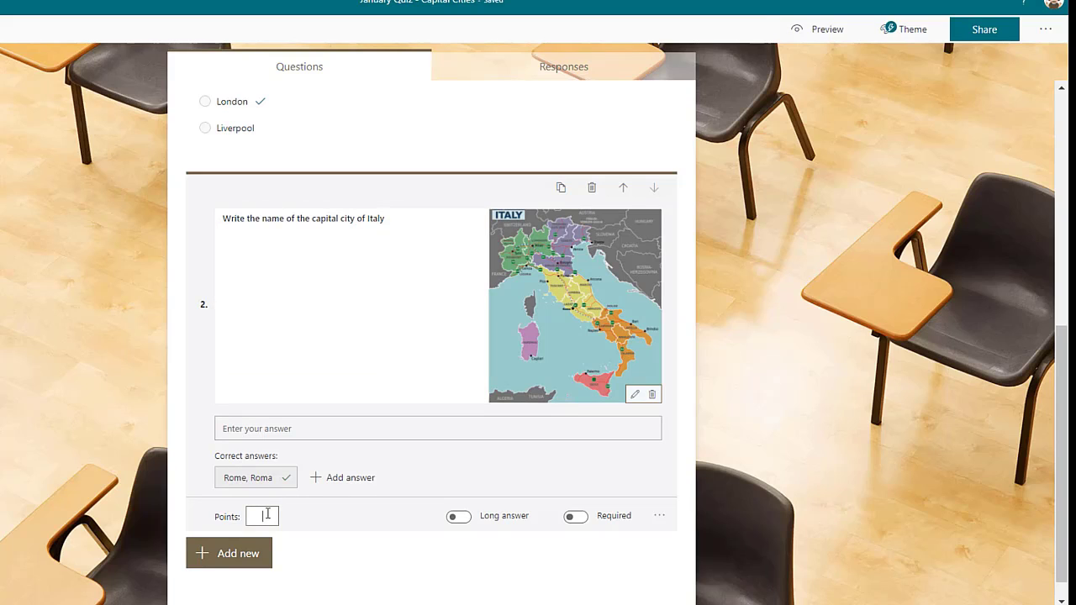
type("4")
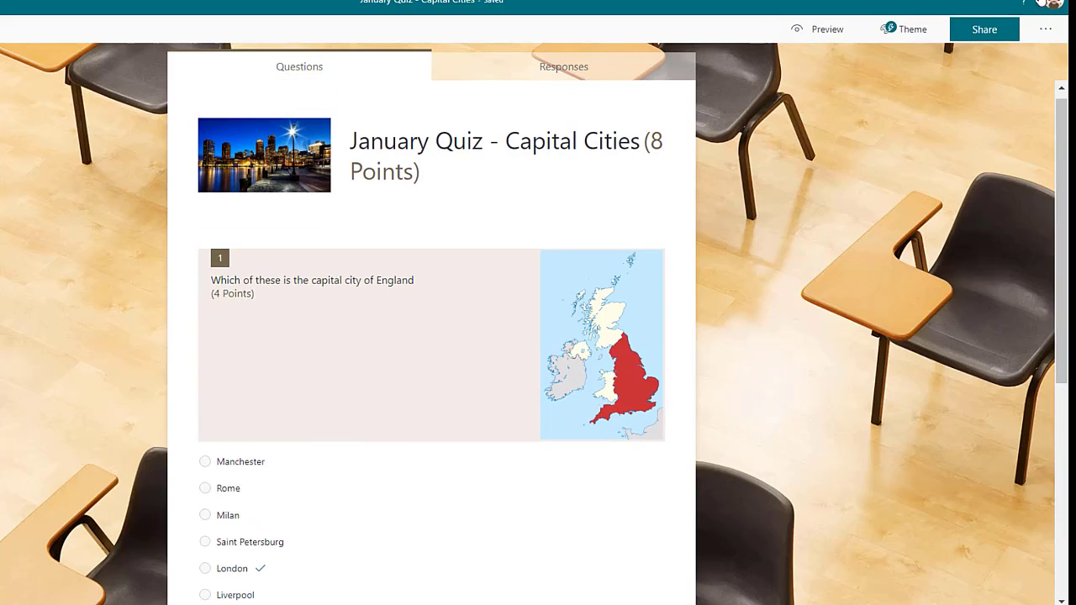
mouse_move(1045, 29)
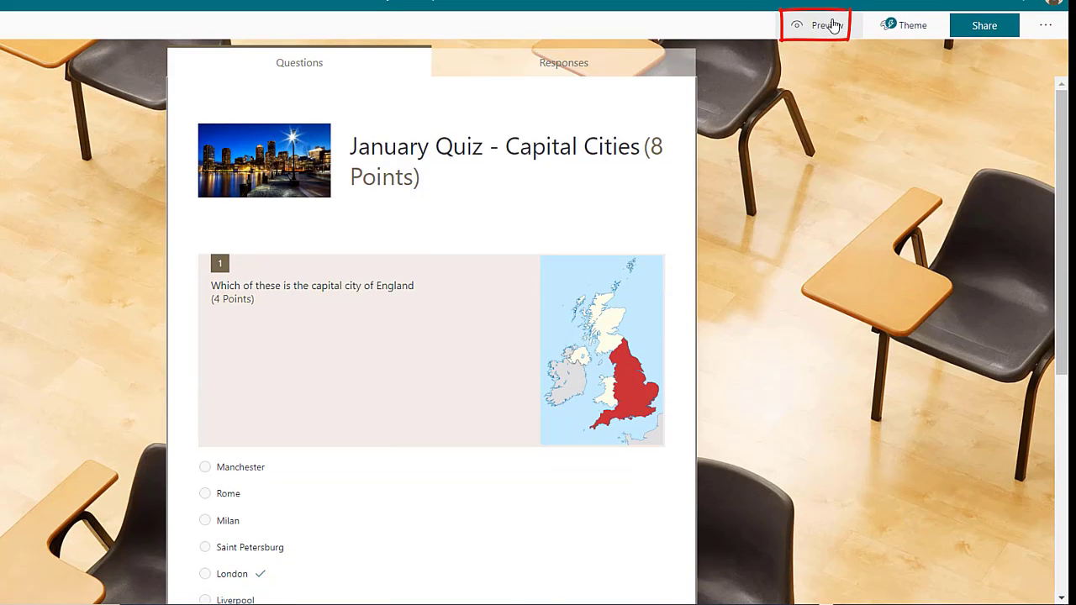
Preview the Capital Cities quiz and scroll through its questions as a respondent.
left_click(814, 24)
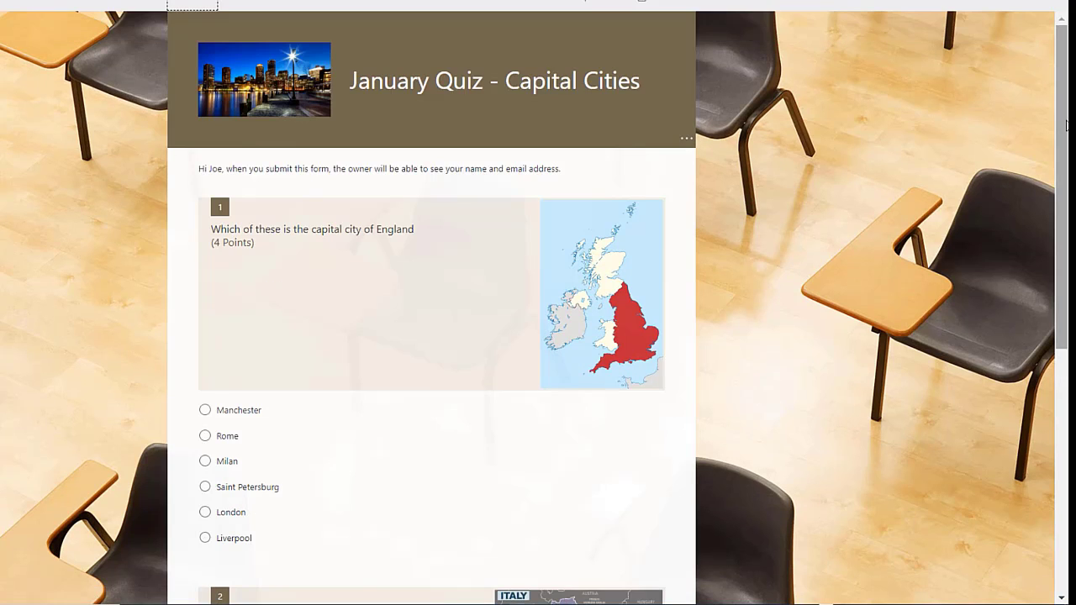
scroll("down", 3)
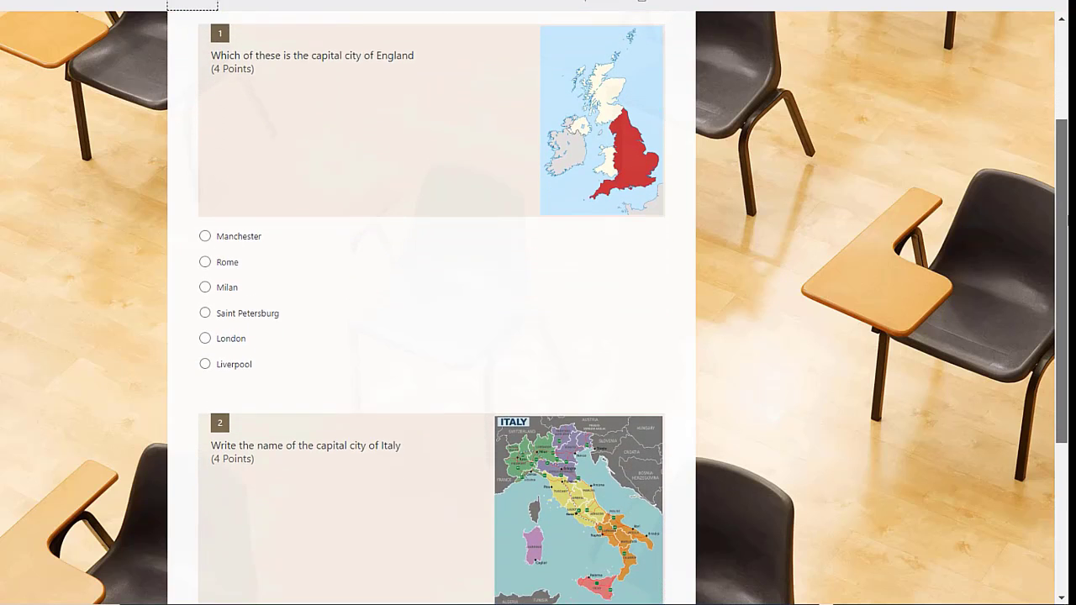
scroll("down", 3)
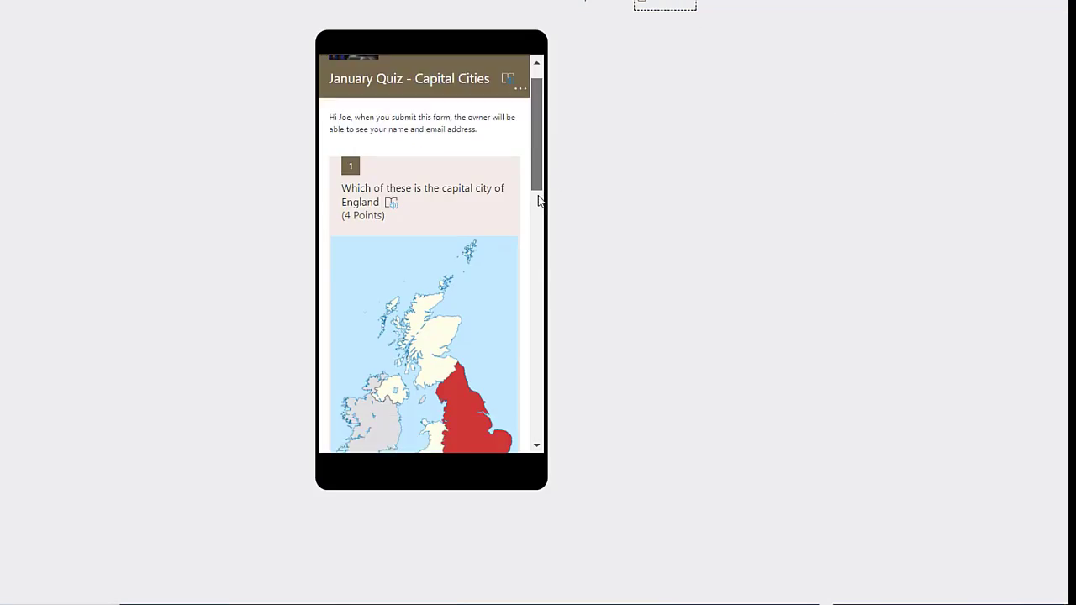
scroll("down", 3)
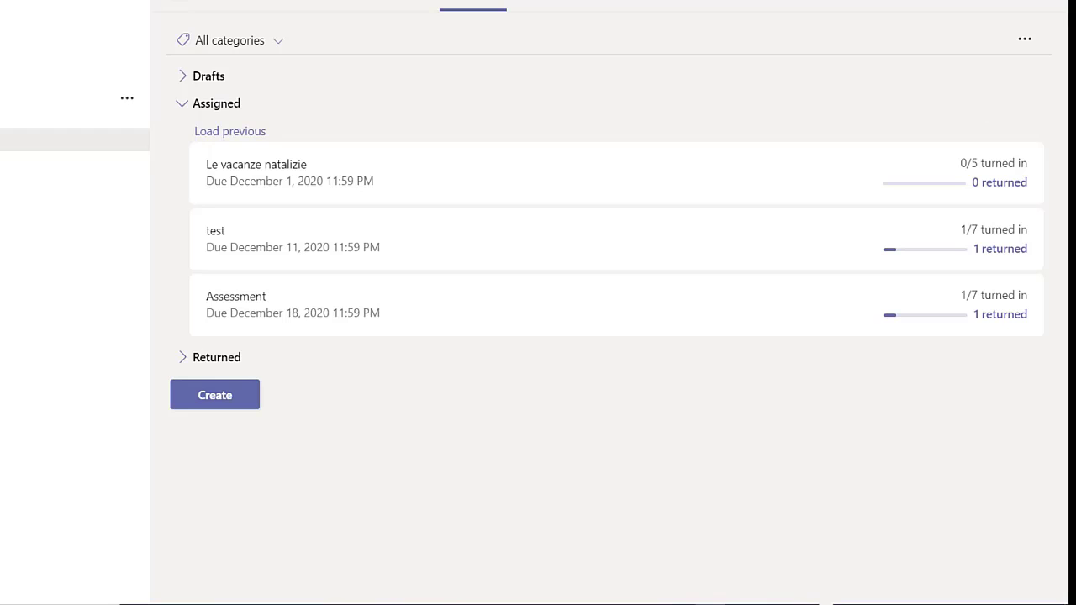
mouse_move(540, 463)
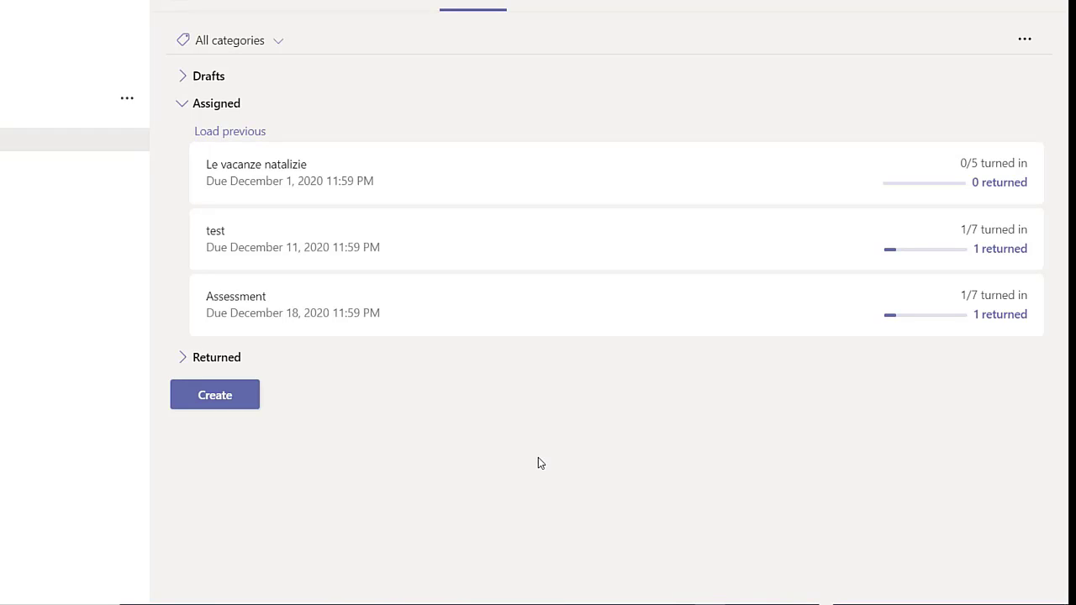
mouse_move(282, 425)
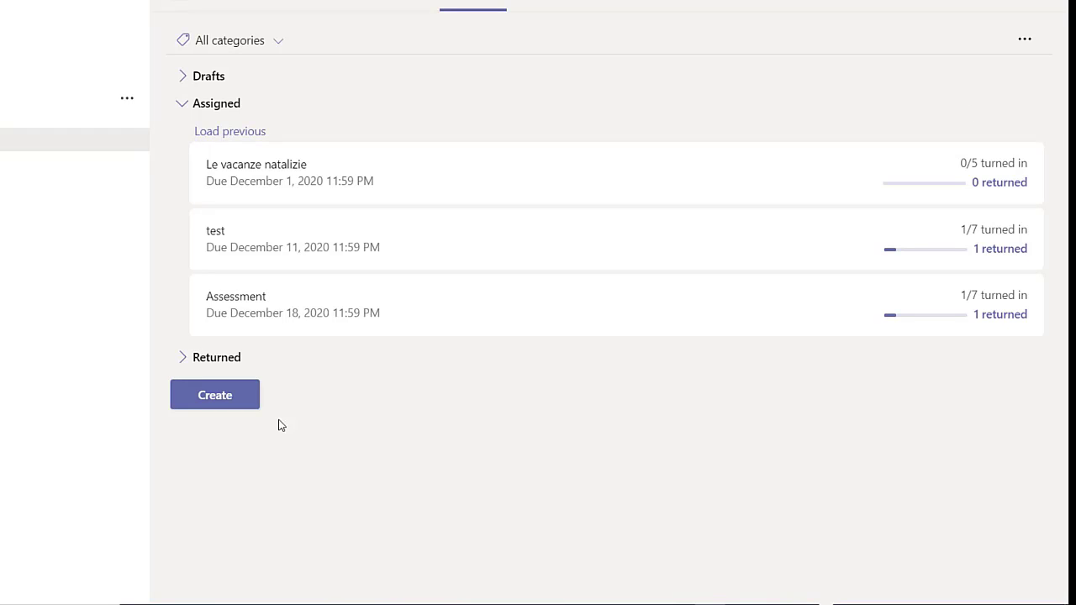
Create a quiz assignment in Teams and search existing Forms for 'ja'.
left_click(214, 395)
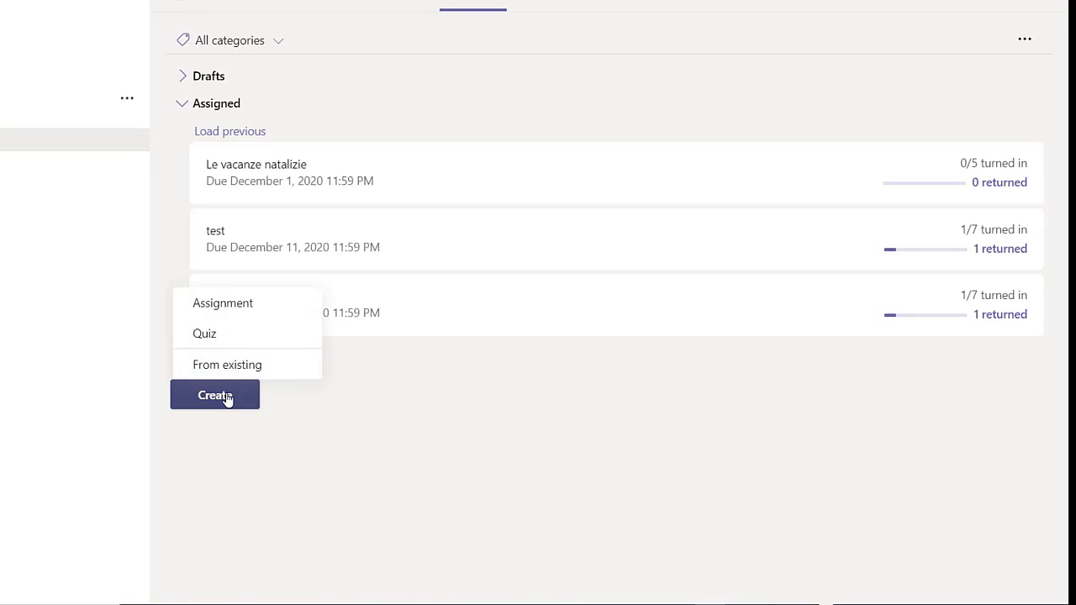
left_click(204, 333)
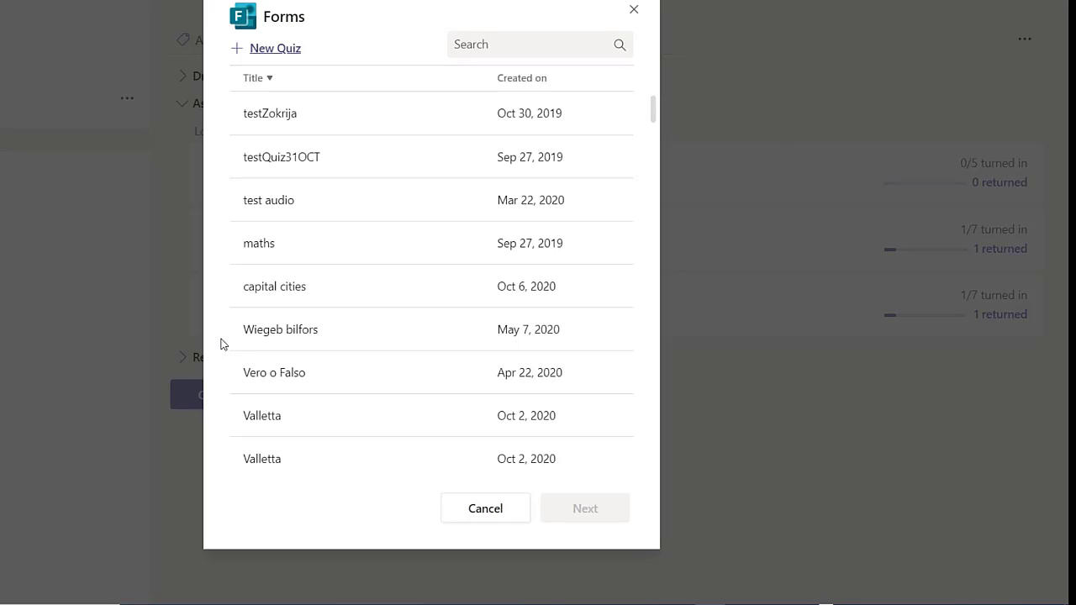
left_click(538, 43)
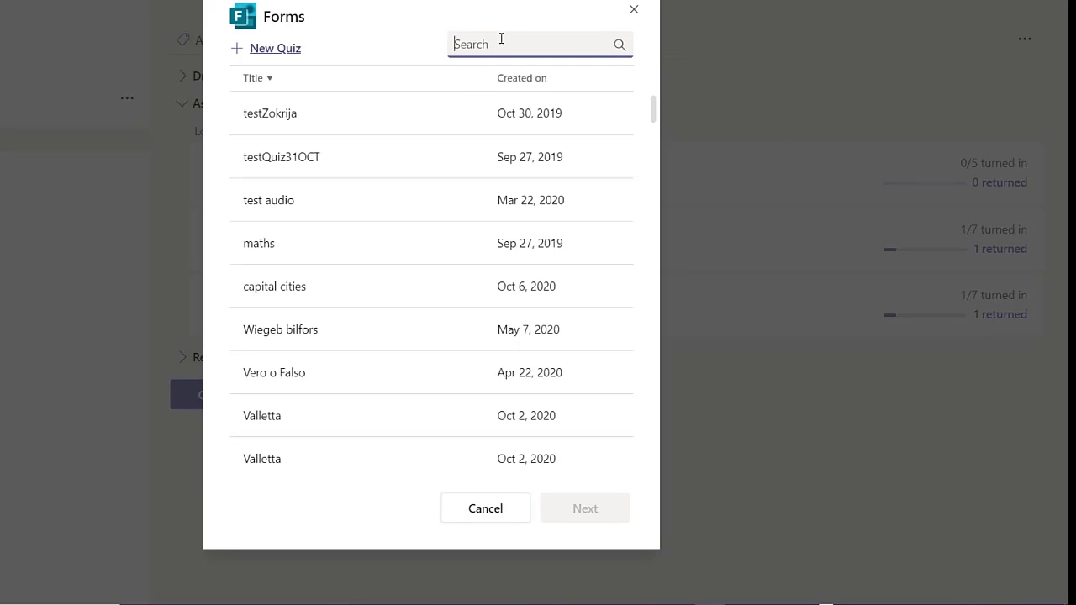
type("jan")
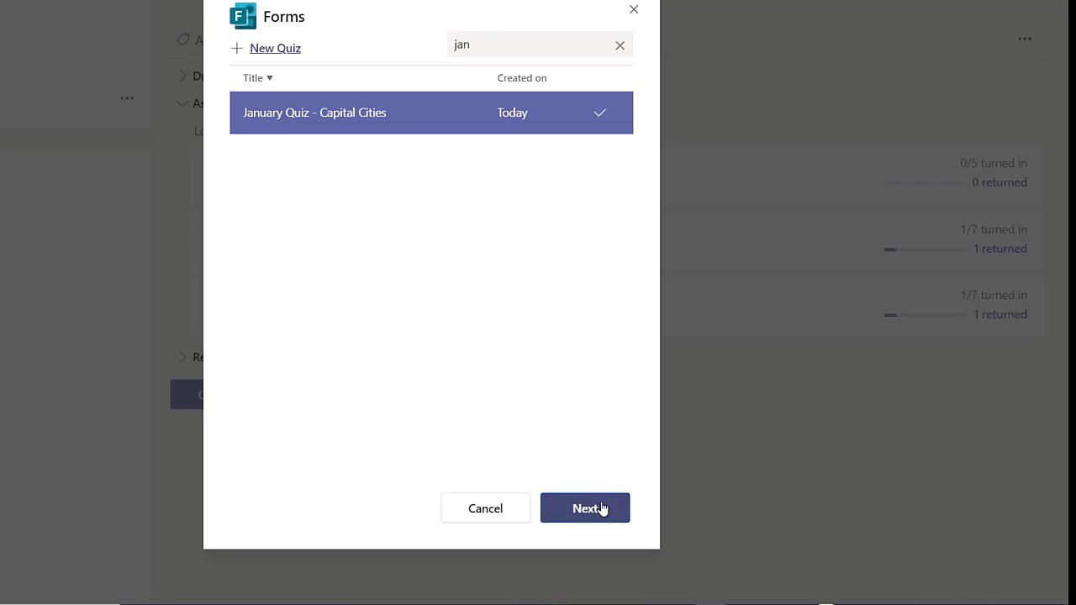
Continue with the chosen form and add the instruction 'Answer all questions', reviewing settings.
left_click(585, 508)
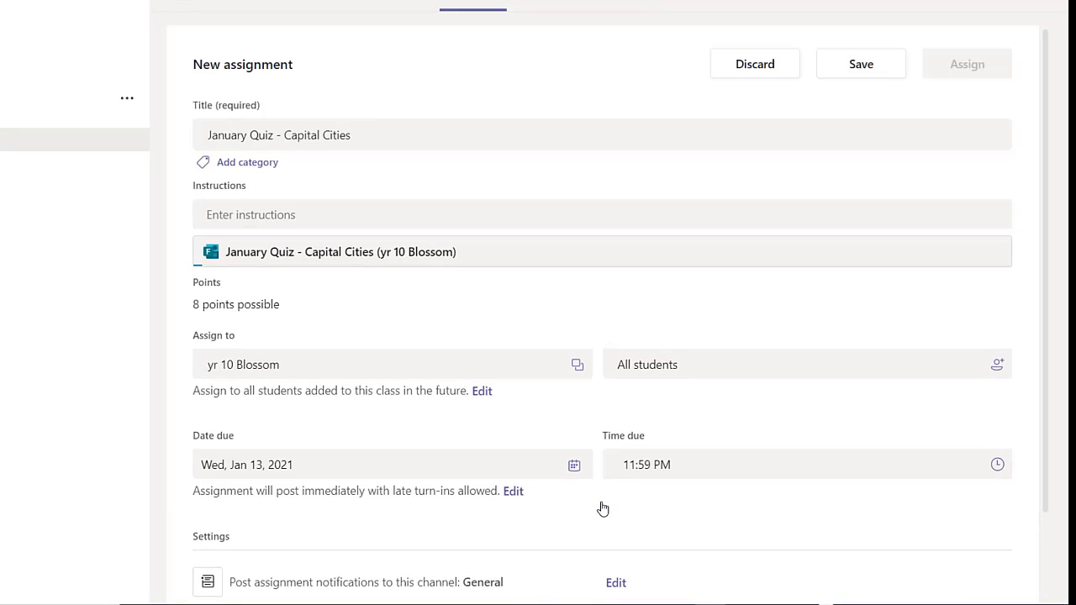
mouse_move(178, 301)
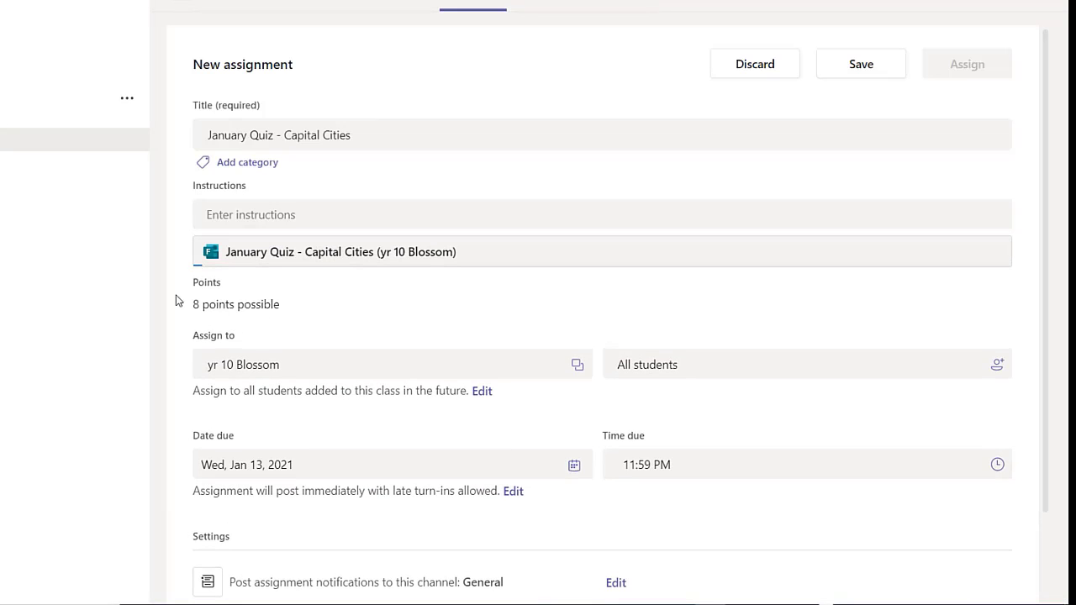
mouse_move(212, 313)
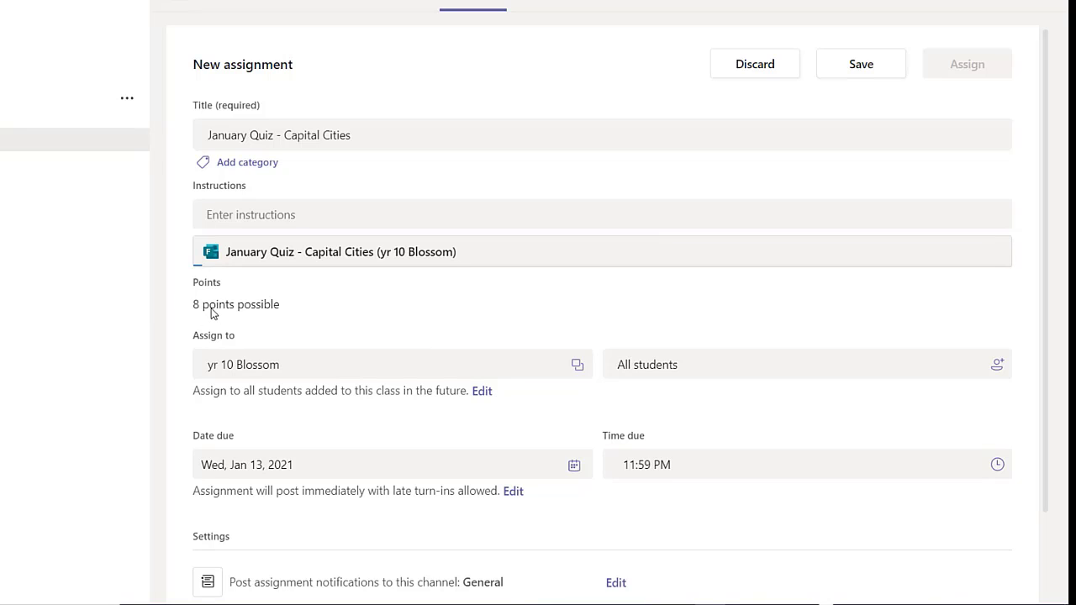
left_click(601, 215)
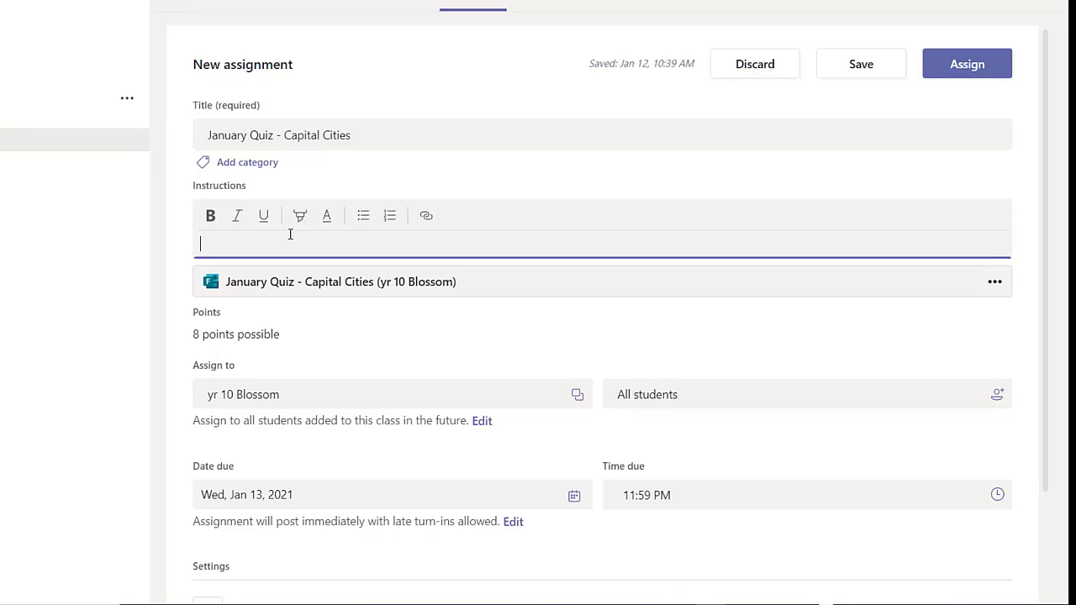
type("Answer all")
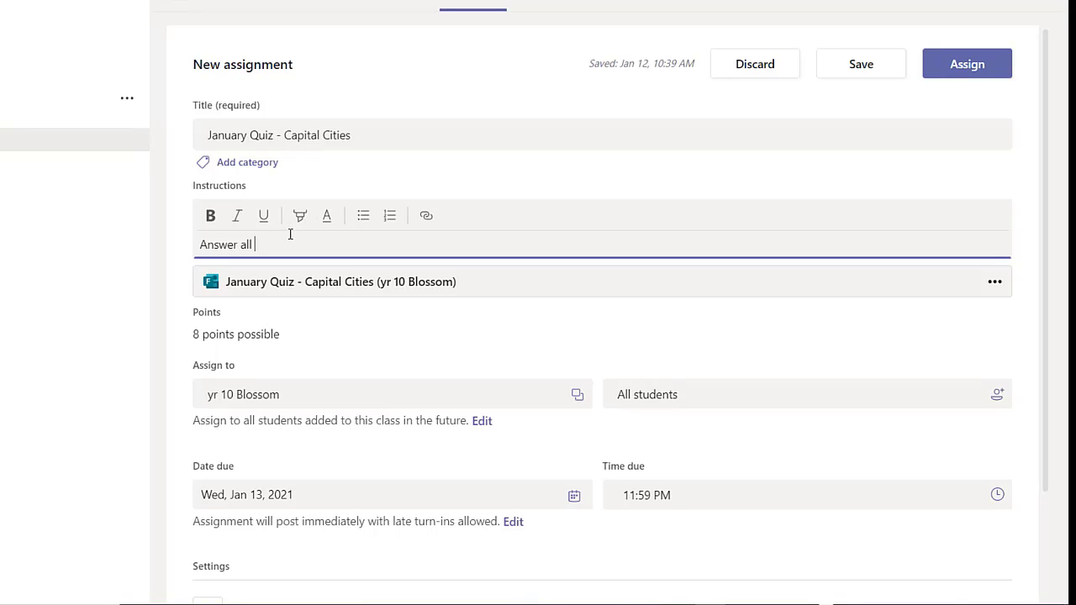
type("questions")
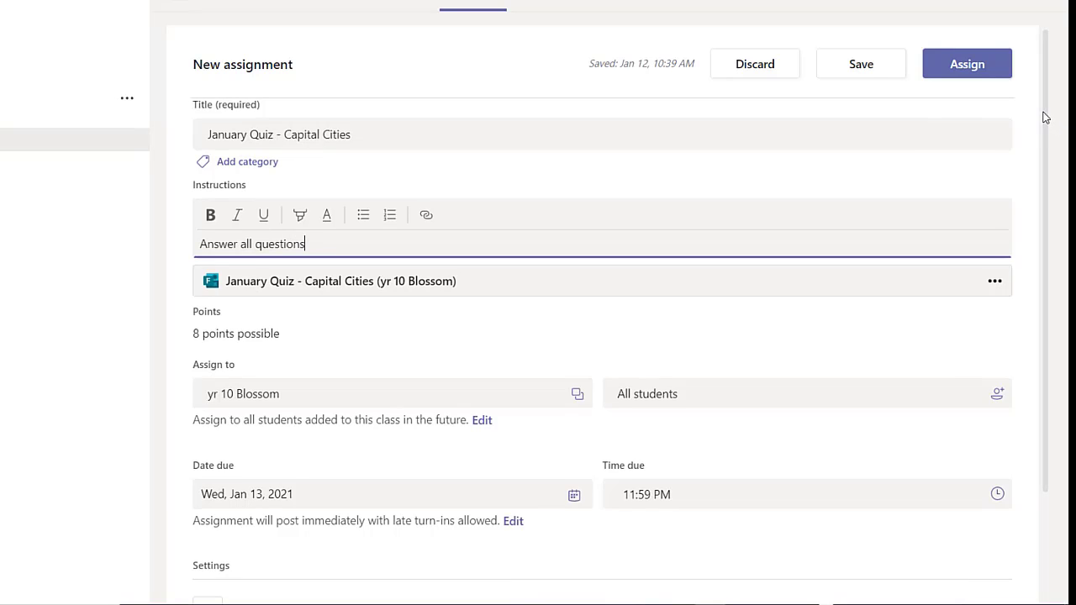
scroll("down", 3)
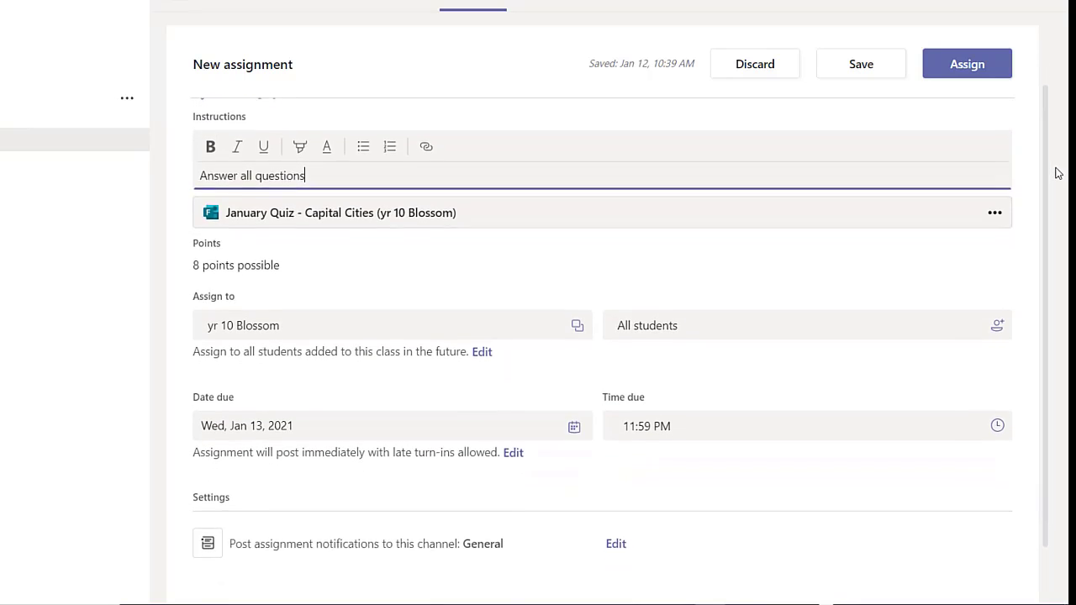